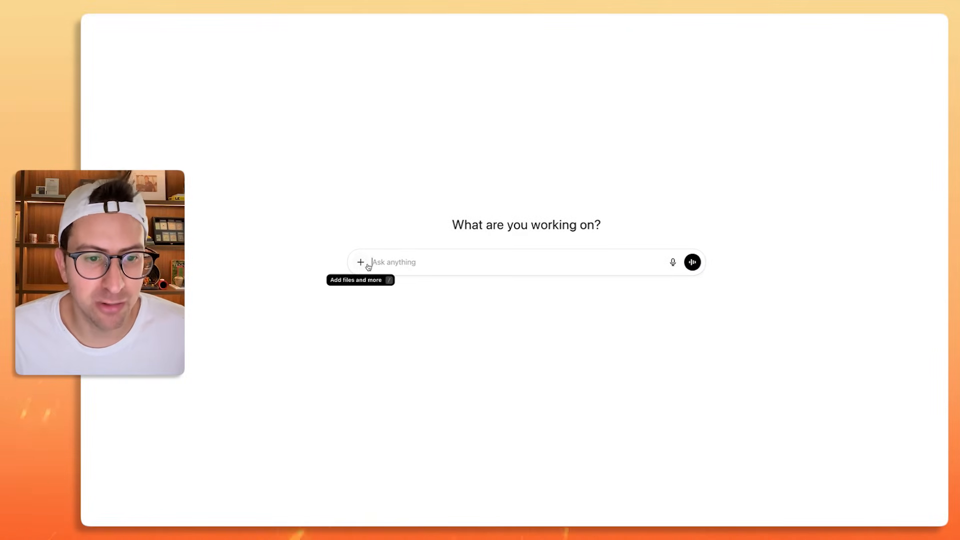
Switch the new chat into Create image mode from the composer's + menu
{"action": "left_click", "coordinate": [361, 261]}
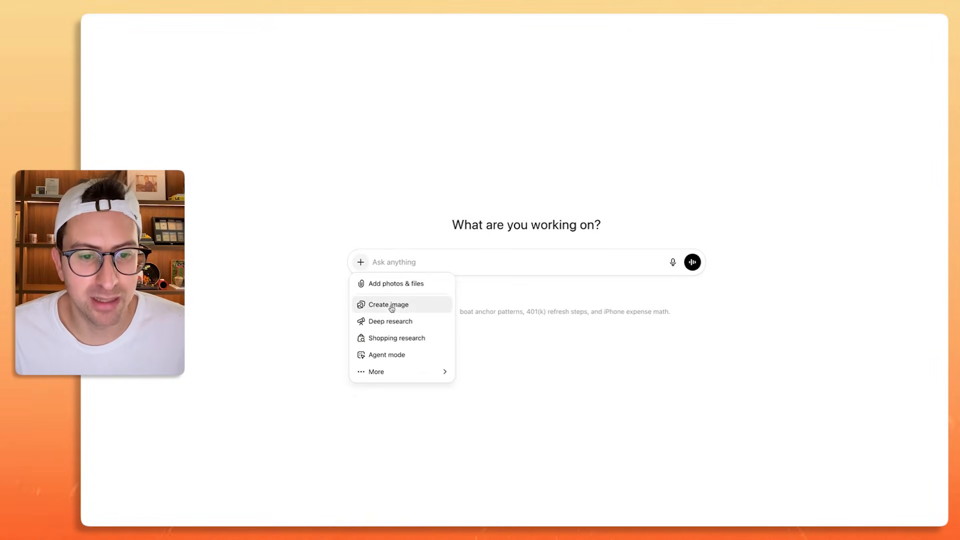
{"action": "left_click", "coordinate": [388, 304]}
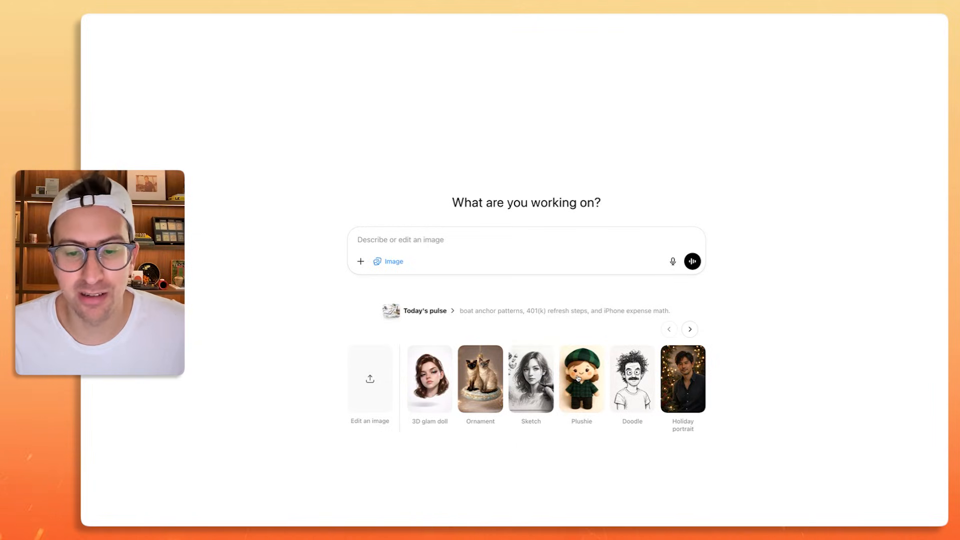
Pick the Plushie preset and choose a new photo to turn into a plushie
{"action": "left_click", "coordinate": [579, 377]}
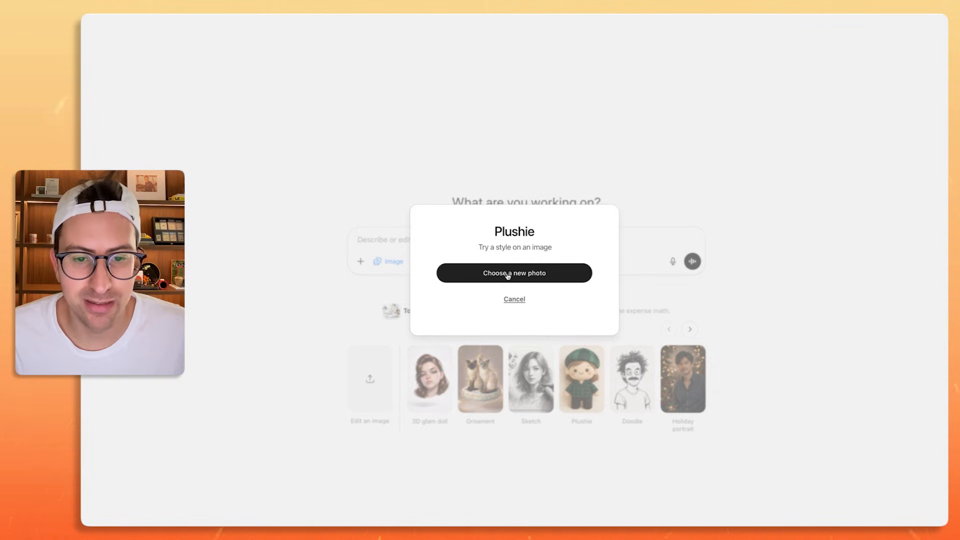
{"action": "left_click", "coordinate": [514, 272]}
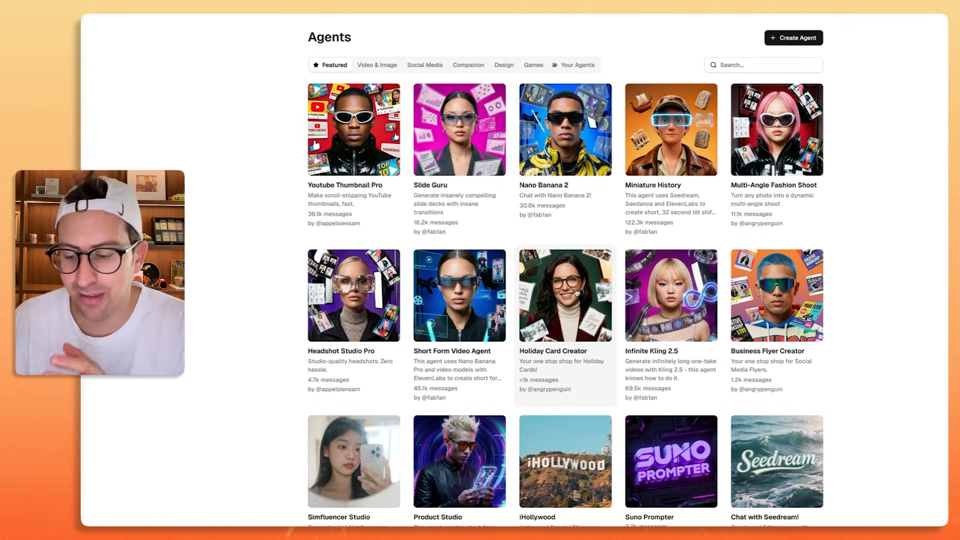
{"action": "mouse_move", "coordinate": [459, 294]}
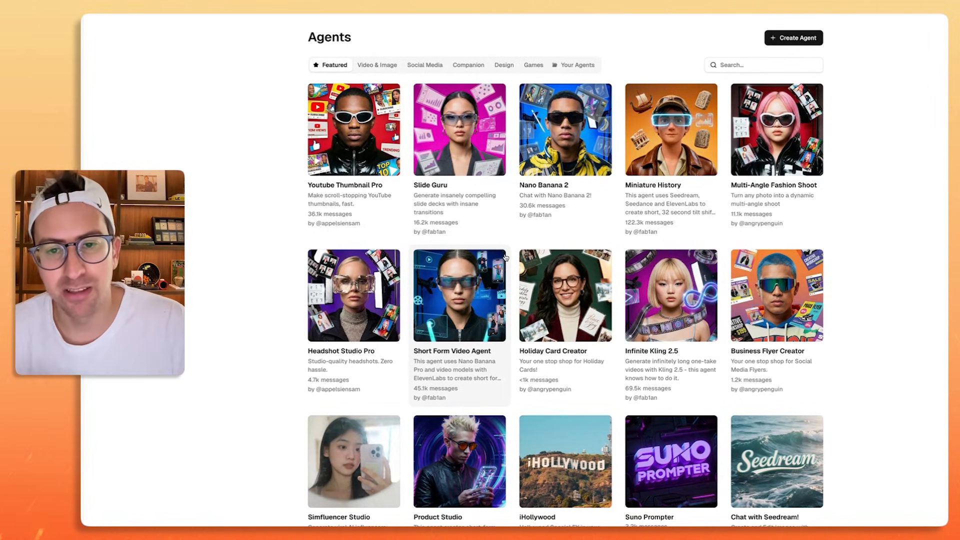
{"action": "mouse_move", "coordinate": [521, 177]}
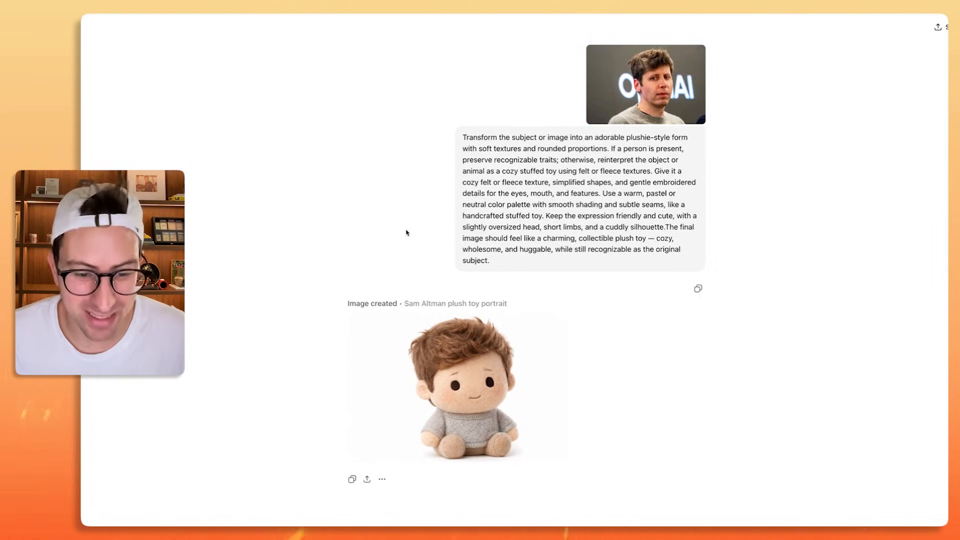
Scroll through the finished plushie portrait and its prompt
{"action": "scroll", "scroll_direction": "down", "scroll_amount": 3}
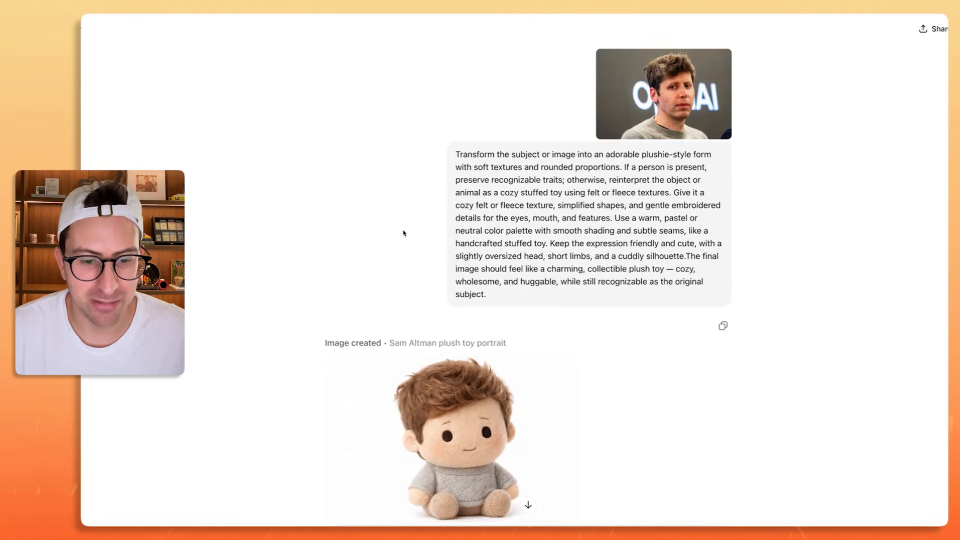
{"action": "scroll", "scroll_direction": "down", "scroll_amount": 3}
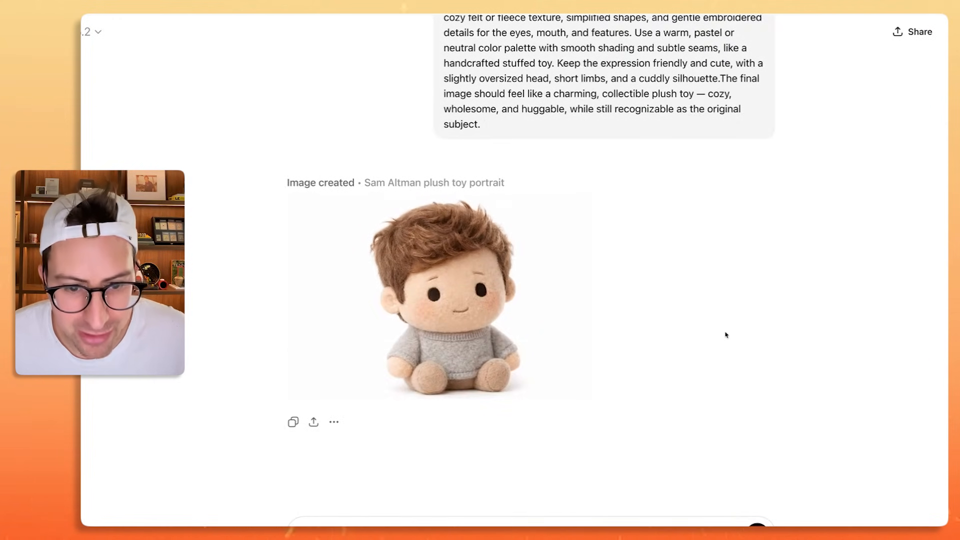
{"action": "mouse_move", "coordinate": [704, 337]}
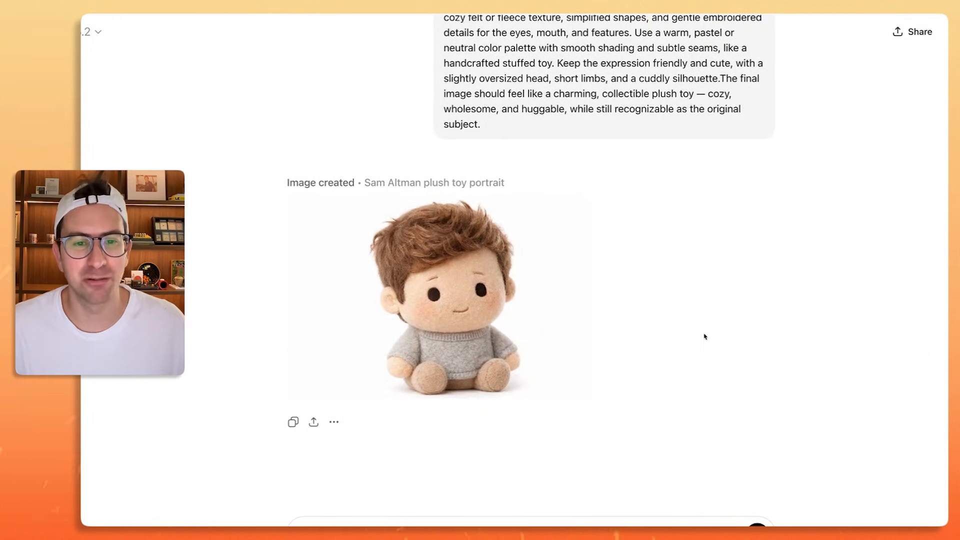
{"action": "scroll", "scroll_direction": "down", "scroll_amount": 3}
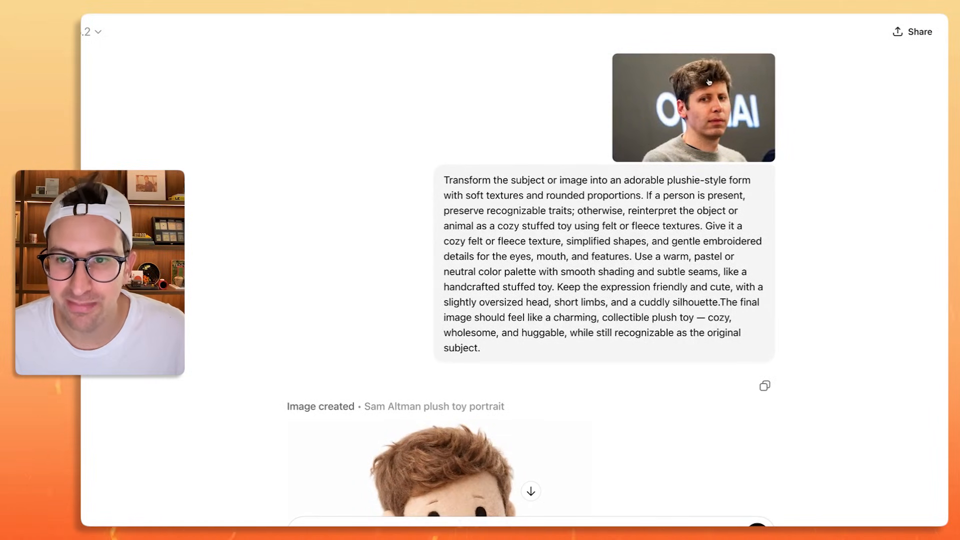
{"action": "scroll", "scroll_direction": "down", "scroll_amount": 3}
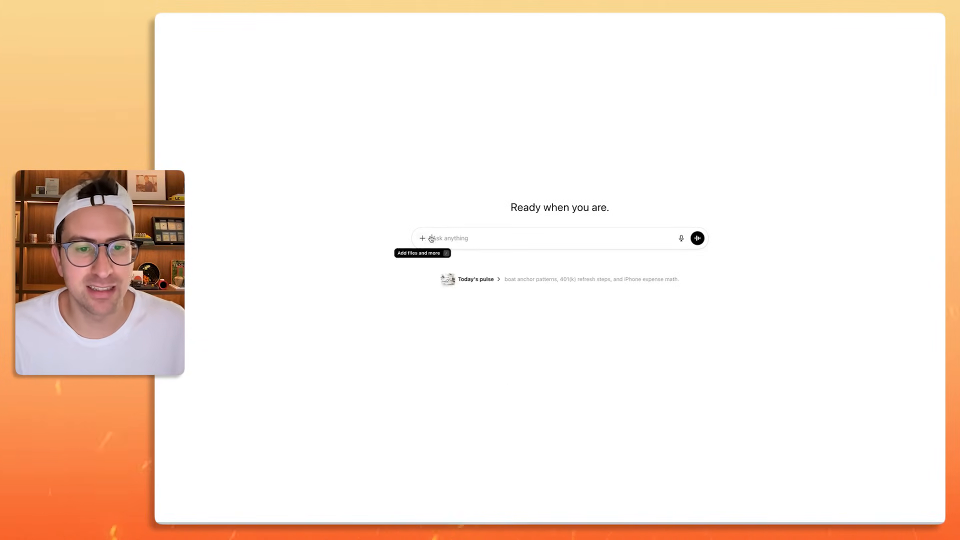
Enter Create image mode, pick the Sketch preset and choose a new photo for it
{"action": "left_click", "coordinate": [422, 238]}
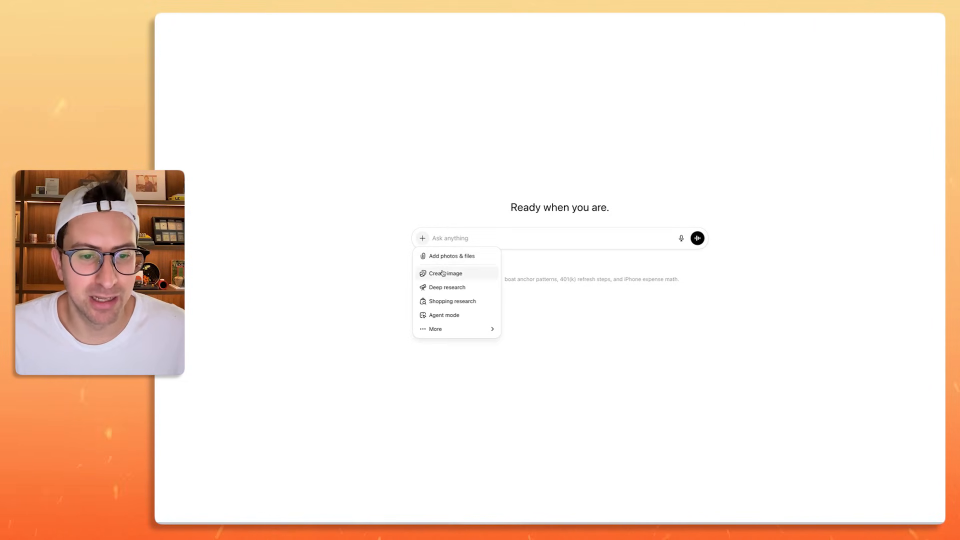
{"action": "left_click", "coordinate": [446, 273]}
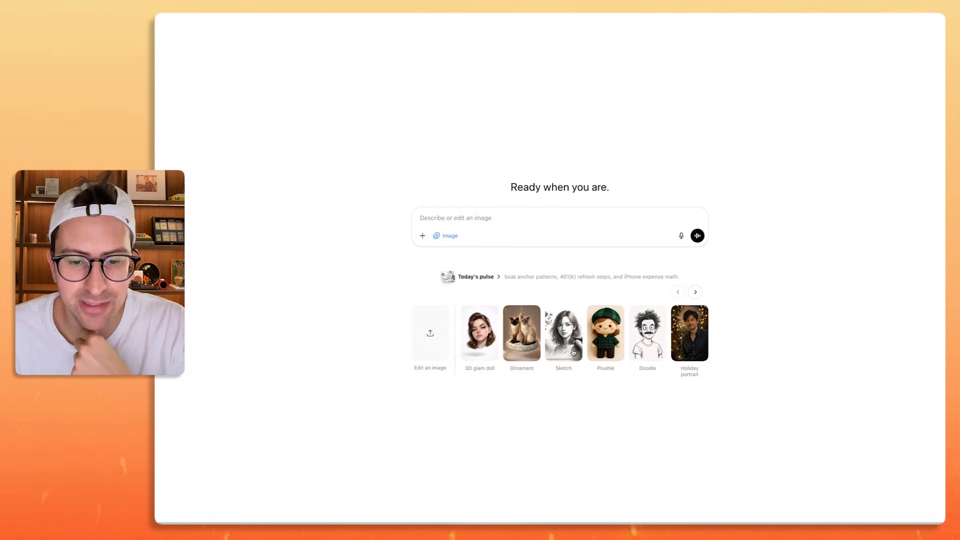
{"action": "left_click", "coordinate": [563, 332]}
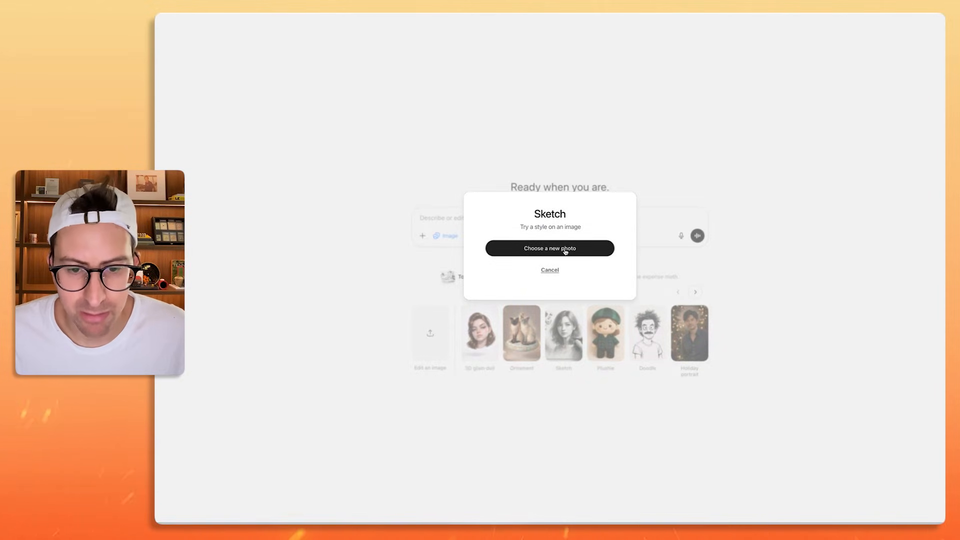
{"action": "left_click", "coordinate": [549, 248]}
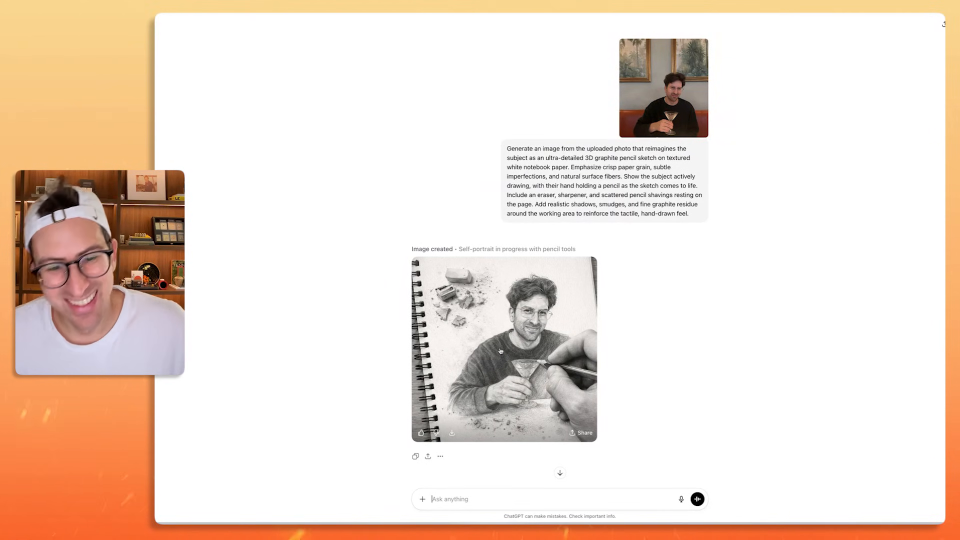
View the sketch full size, then send a follow-up to remove the hand and notebook
{"action": "left_click", "coordinate": [504, 349]}
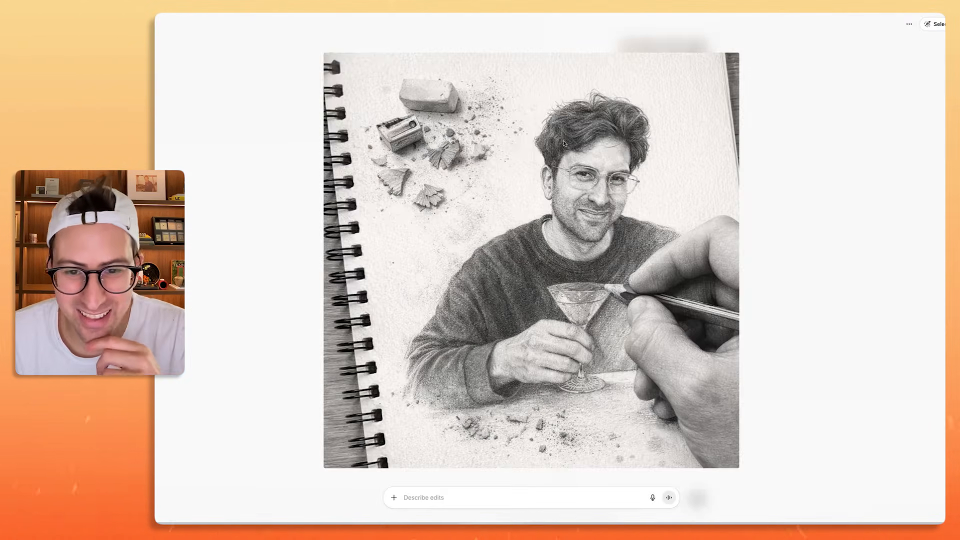
{"action": "mouse_move", "coordinate": [636, 271]}
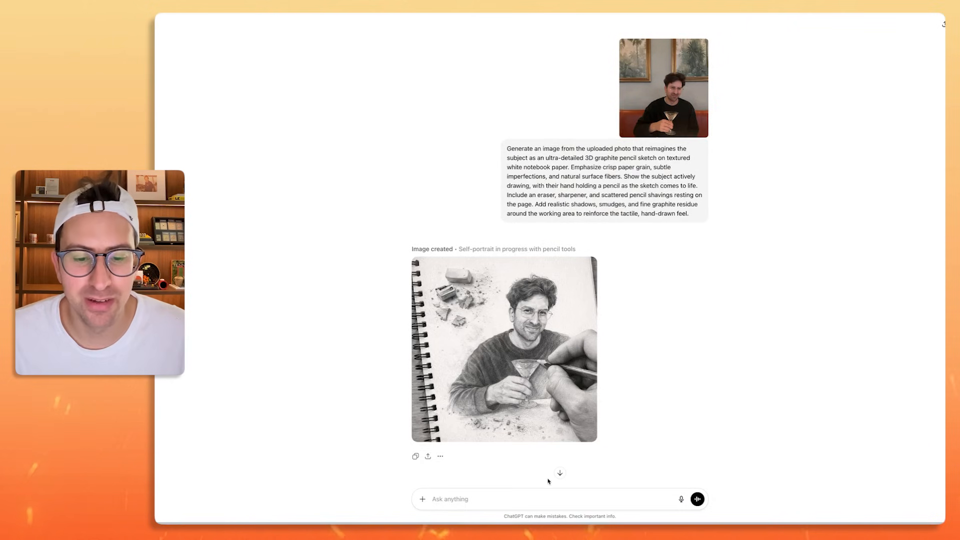
{"action": "type", "text": "can you remove the hand and remove"}
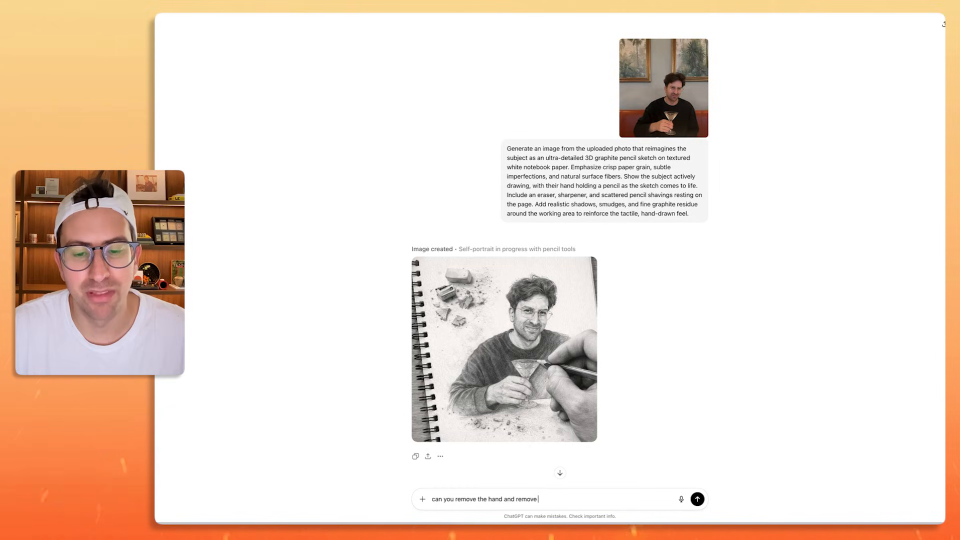
{"action": "type", "text": "the notebook"}
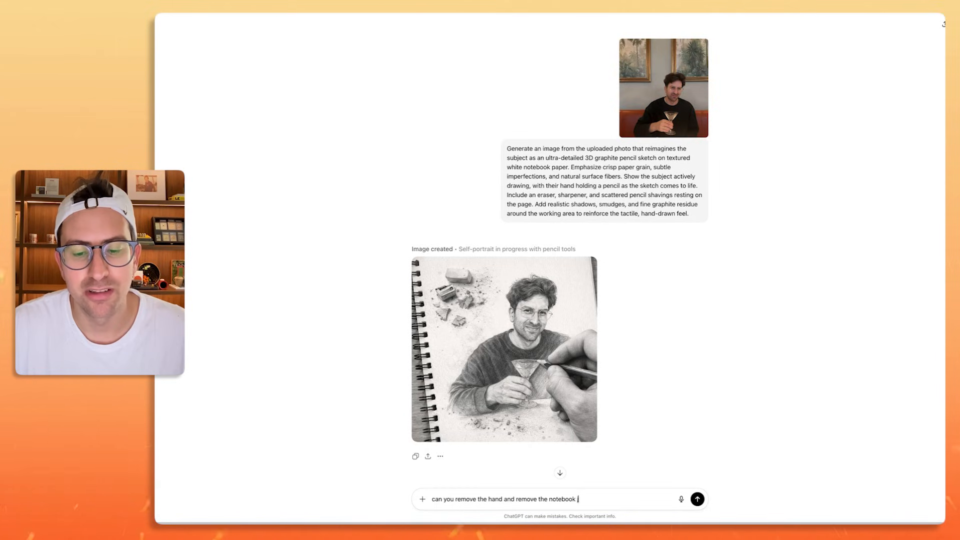
{"action": "type", "text": "just show it on a p"}
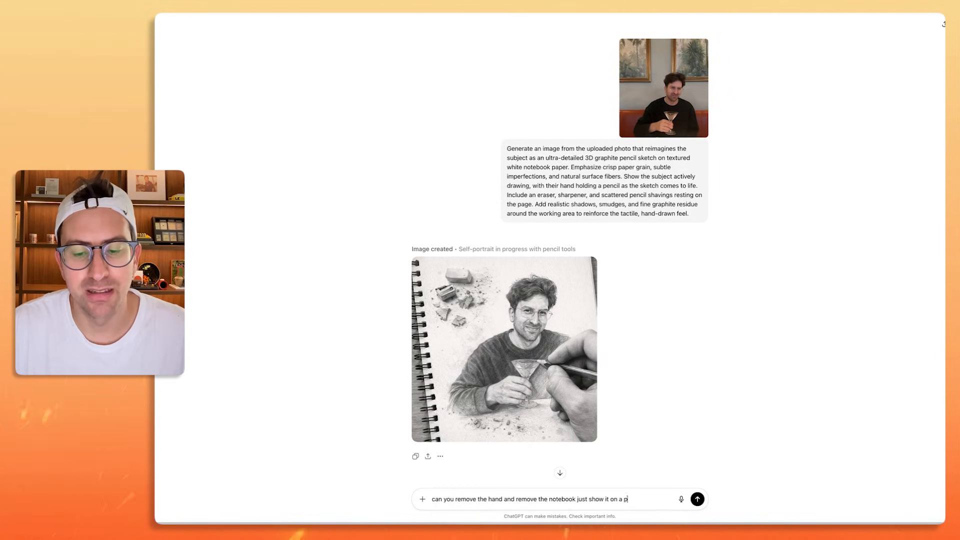
{"action": "left_click", "coordinate": [696, 498]}
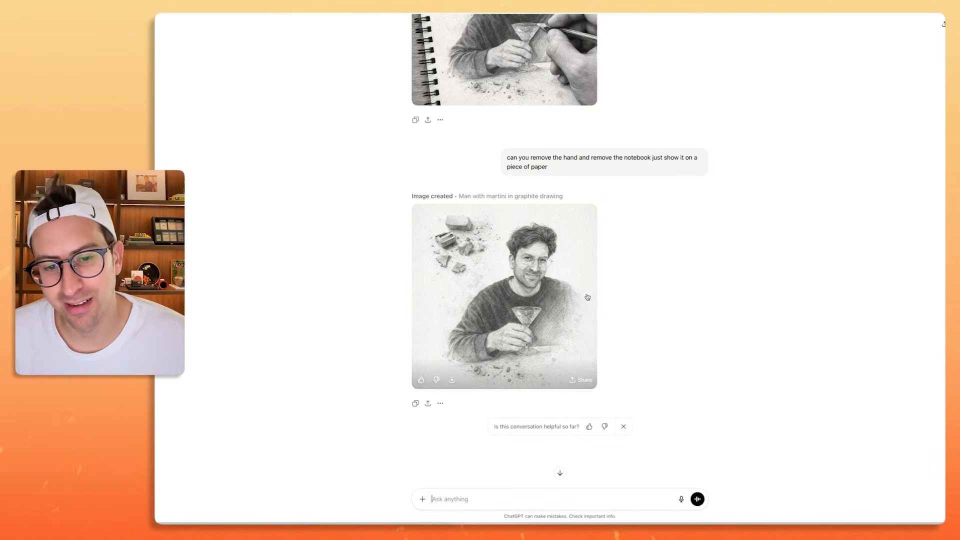
{"action": "mouse_move", "coordinate": [604, 294]}
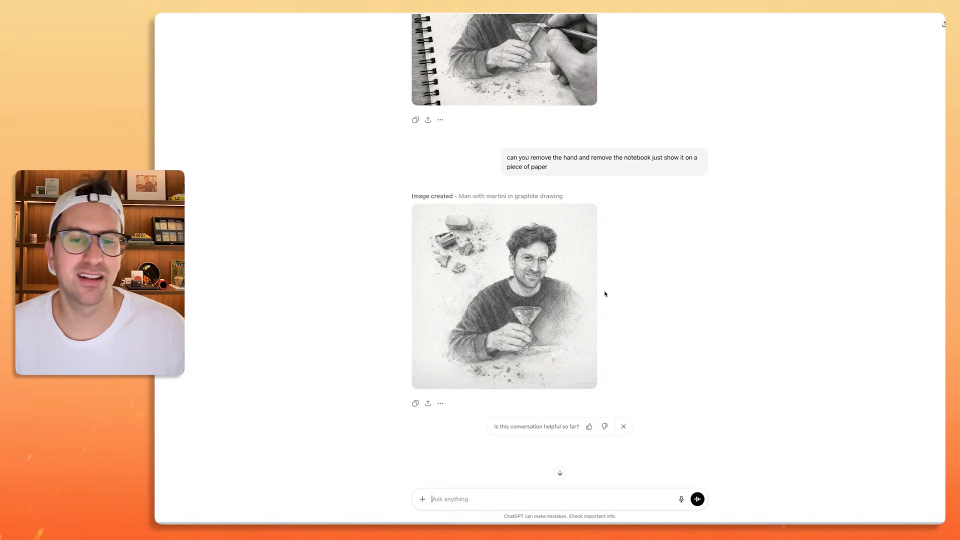
Compose a request to redraw the chart in a casual, natural hand-drawn style
{"action": "scroll", "scroll_direction": "down", "scroll_amount": 3}
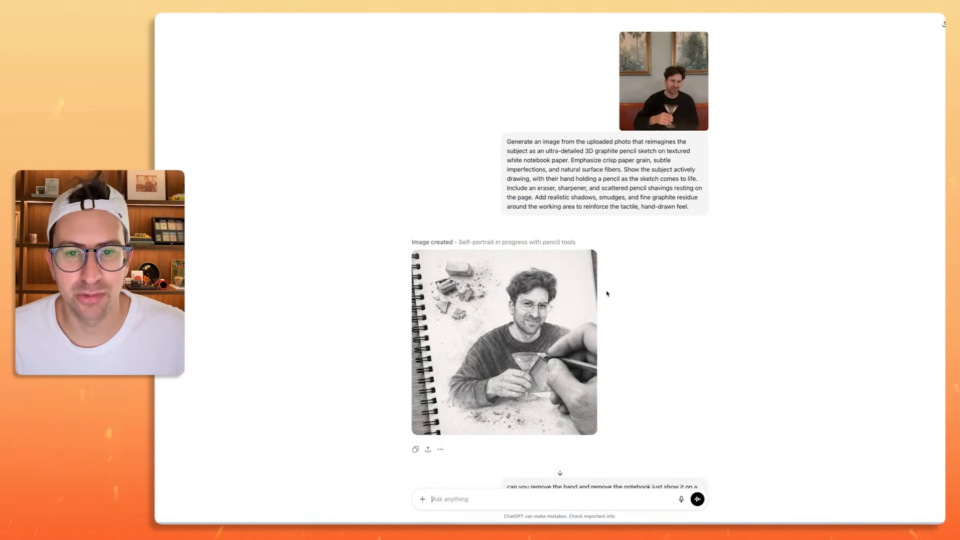
{"action": "scroll", "scroll_direction": "down", "scroll_amount": 3}
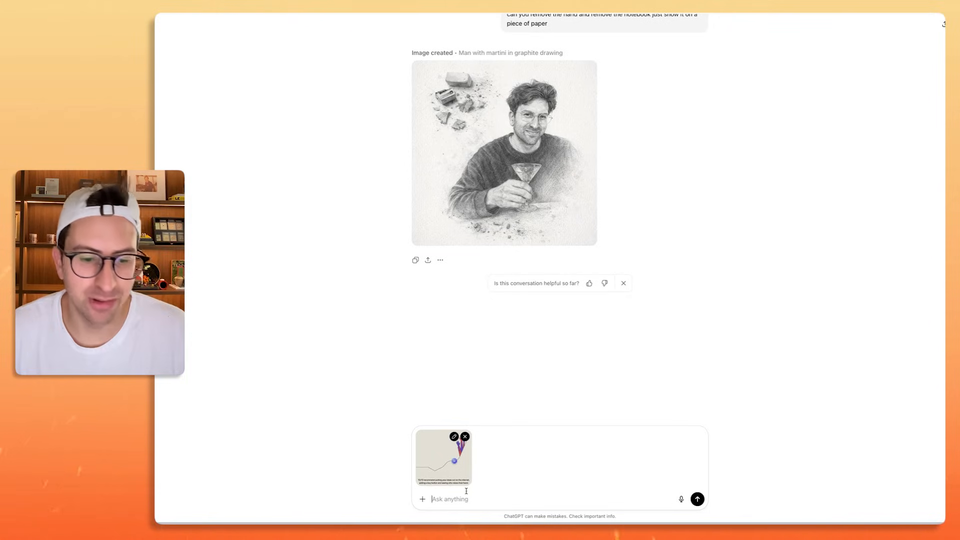
{"action": "type", "text": "can you make this handrawn same style, a little more casual"}
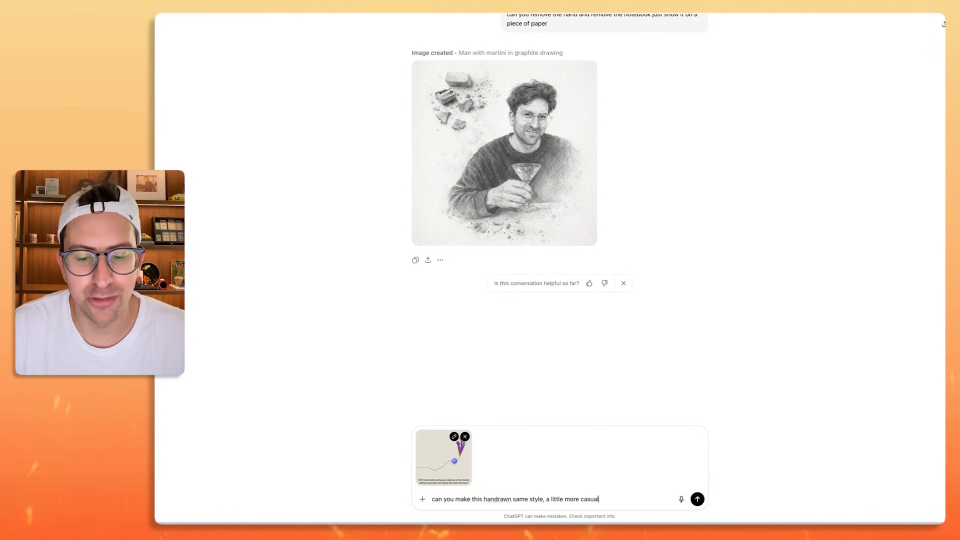
{"action": "type", "text": "meaning"}
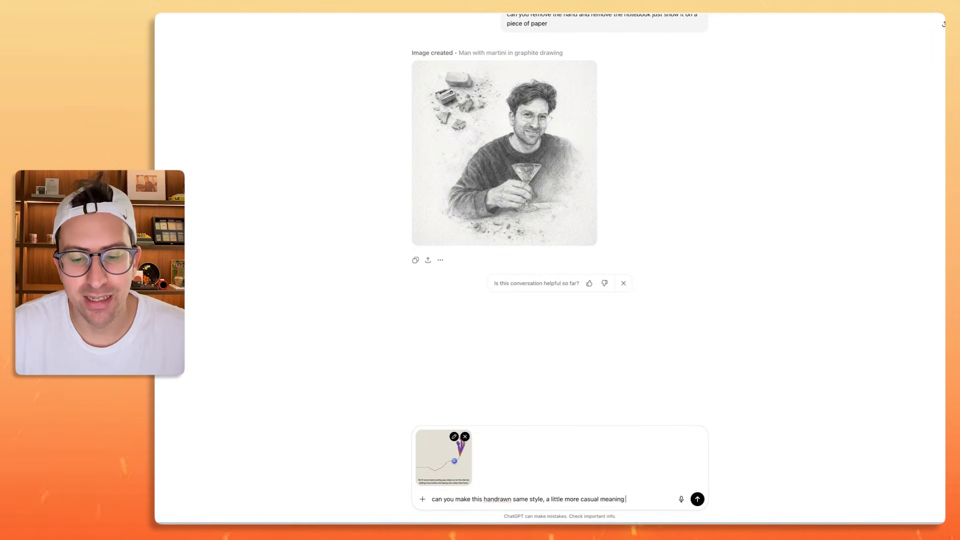
{"action": "type", "text": "it doesnt need to be perfect, i like"}
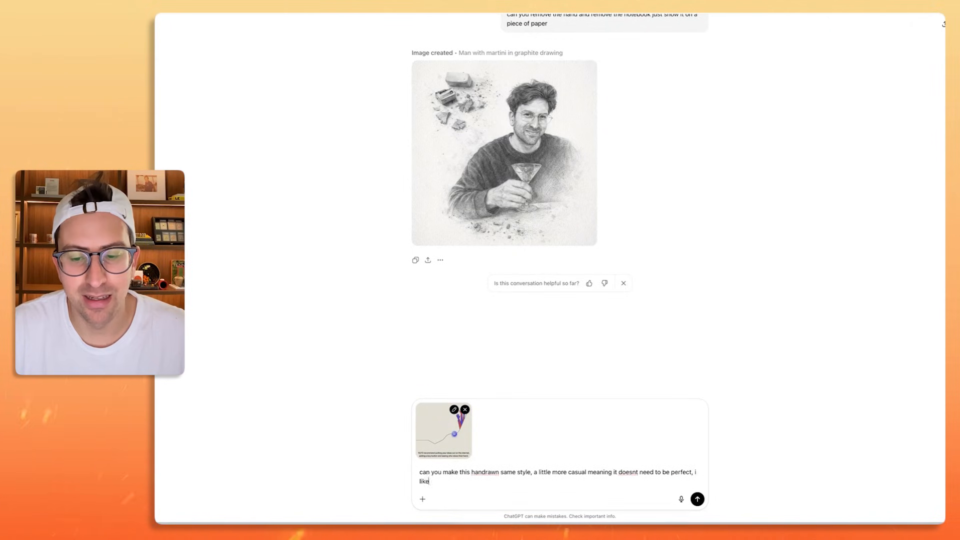
{"action": "type", "text": "natural"}
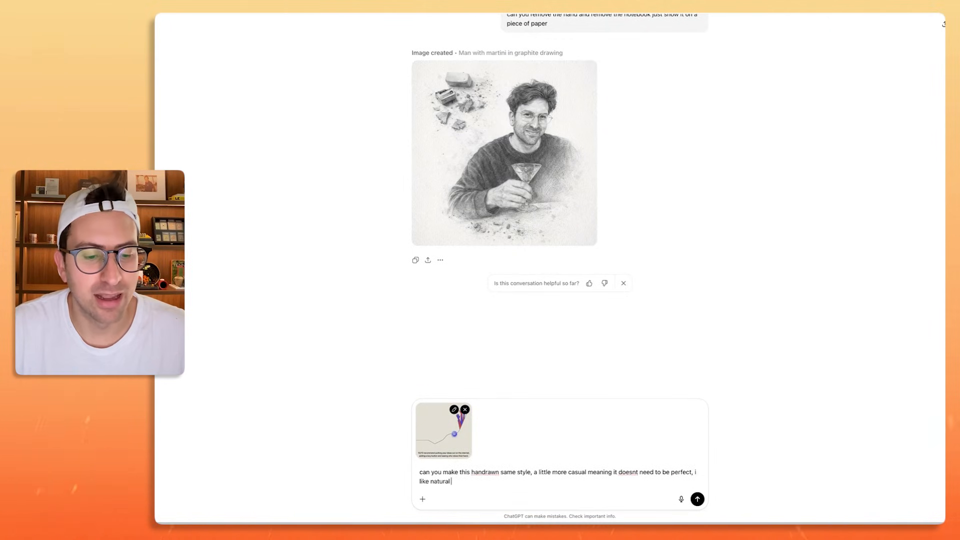
{"action": "type", "text": "handrawn stuff."}
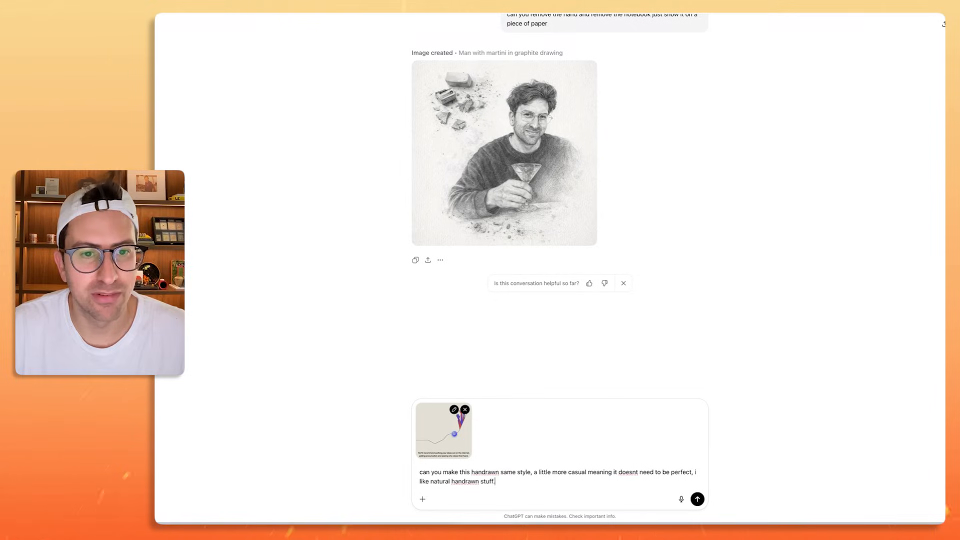
{"action": "type", "text": "also remove"}
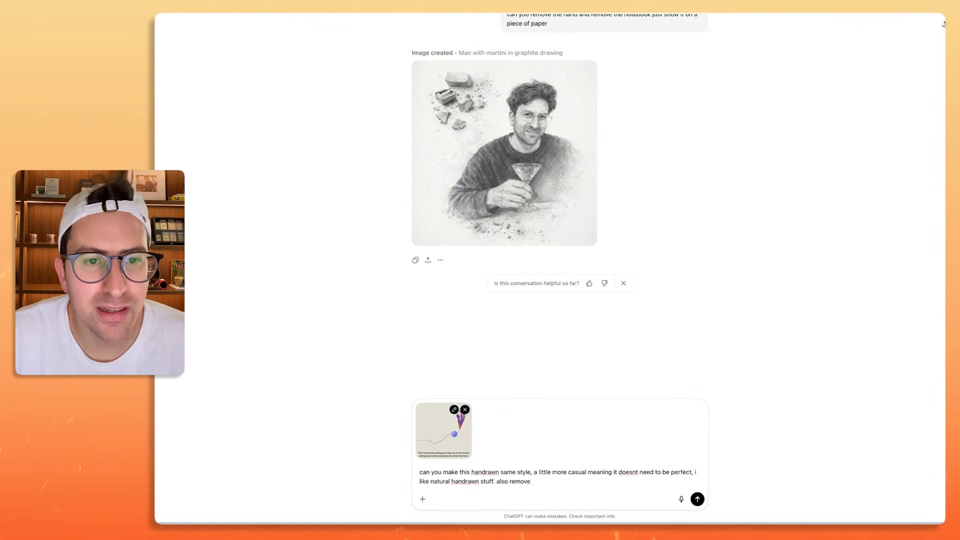
{"action": "key", "text": "Backspace"}
{"action": "type", "text": "make sure there is no weird pencil sharpening stuff"}
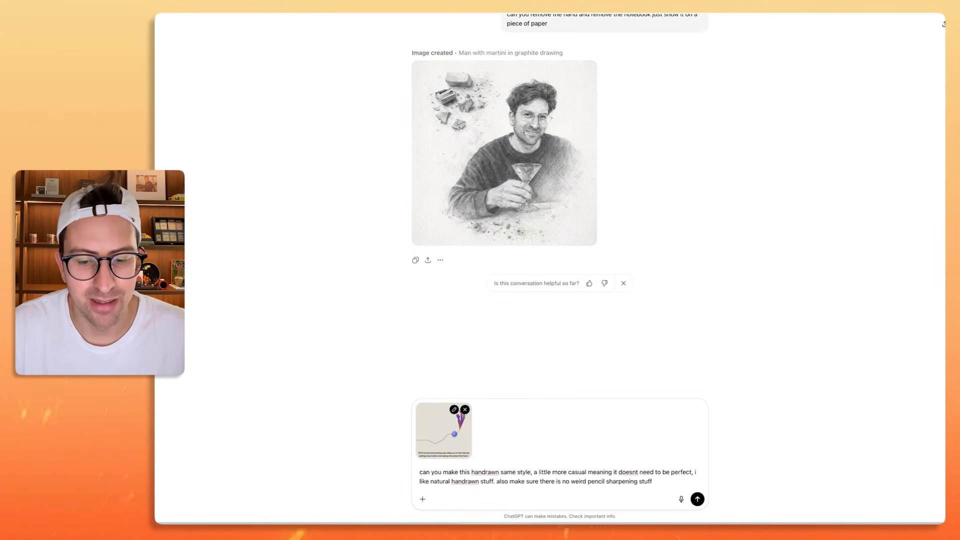
{"action": "type", "text": "like you had in the top left in the man in martinin"}
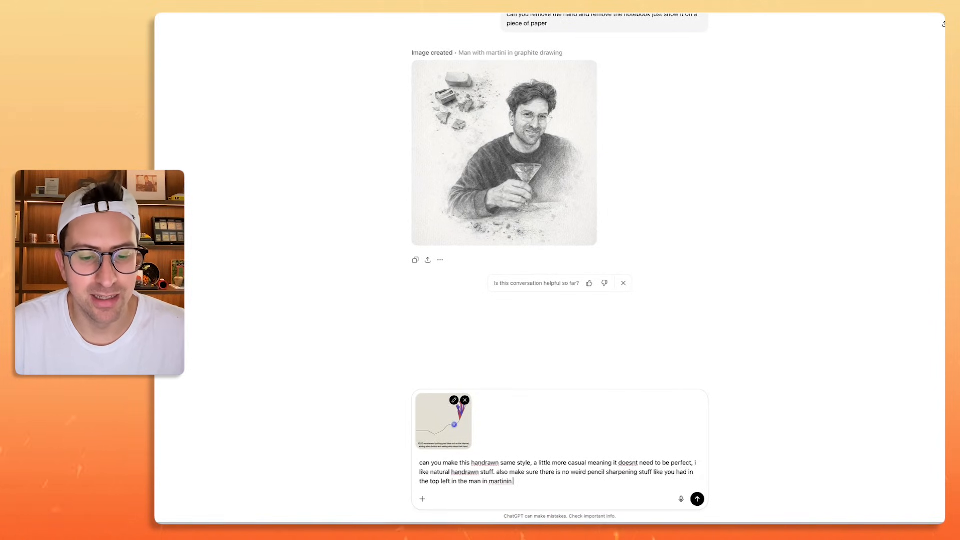
Send the hand-drawn chart request and scroll to the generated illustration
{"action": "left_click", "coordinate": [696, 498]}
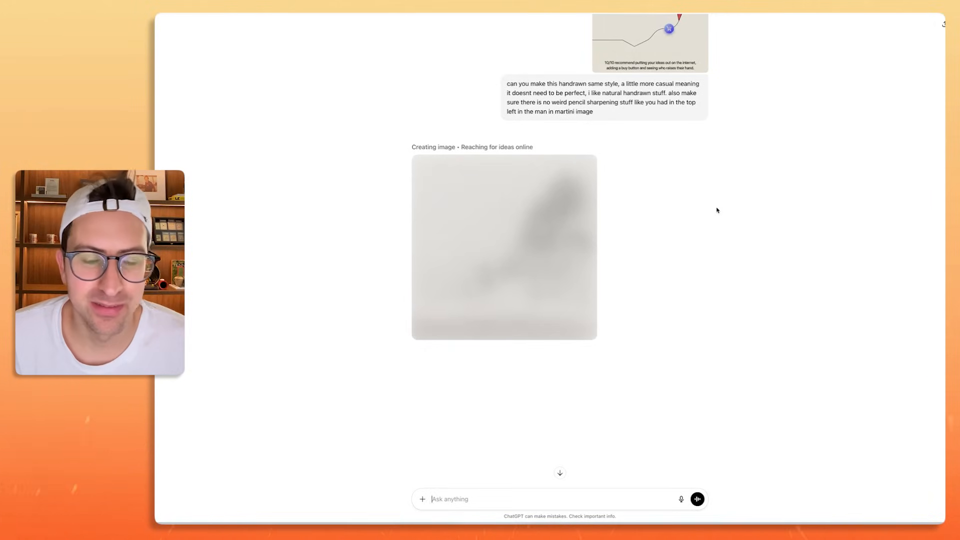
{"action": "mouse_move", "coordinate": [710, 228]}
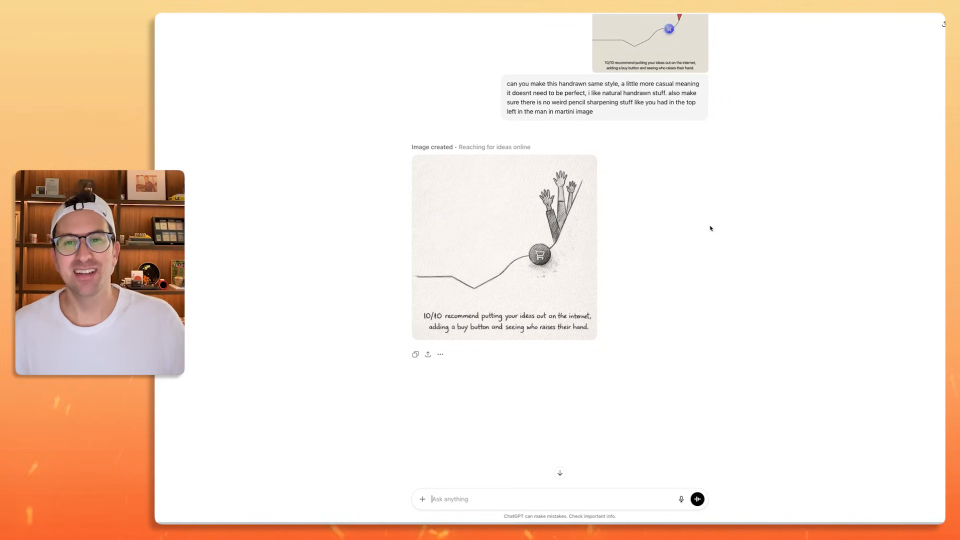
{"action": "scroll", "scroll_direction": "down", "scroll_amount": 3}
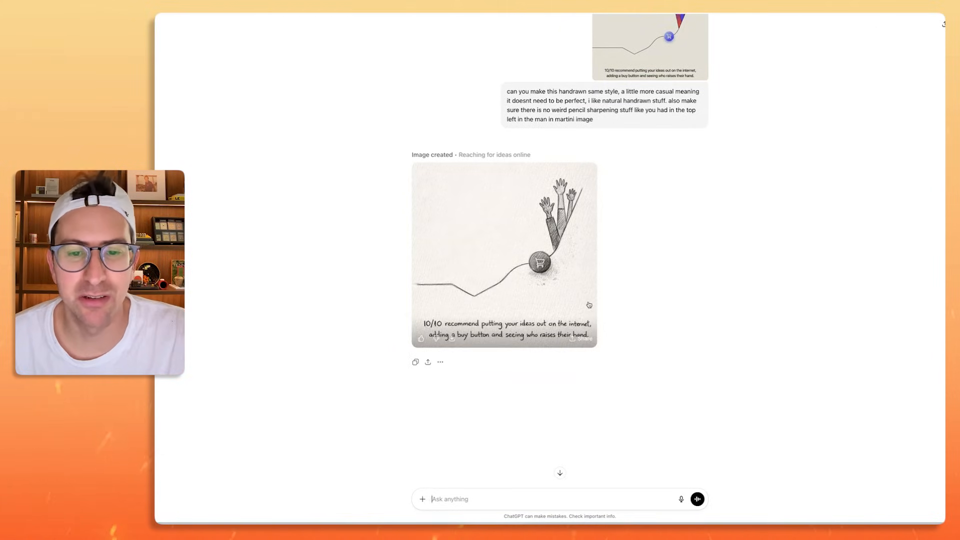
{"action": "mouse_move", "coordinate": [688, 312]}
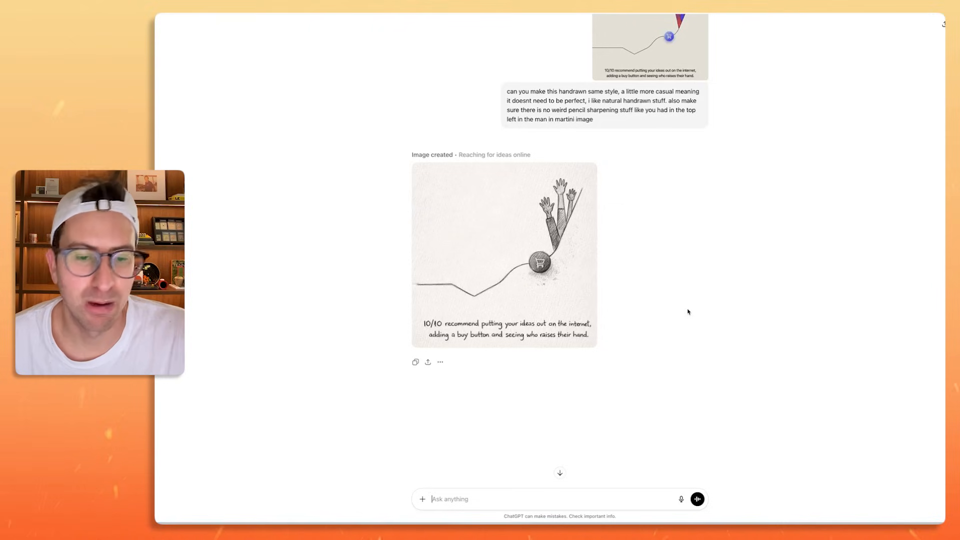
{"action": "mouse_move", "coordinate": [684, 313]}
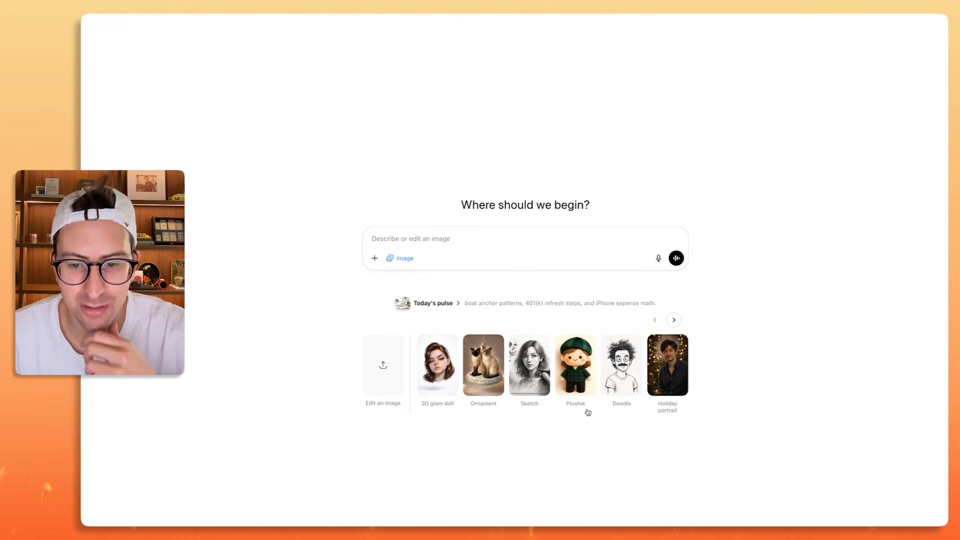
Pick the Baseball bobblehead preset, supply a new photo and begin the clothing note
{"action": "left_click", "coordinate": [673, 319]}
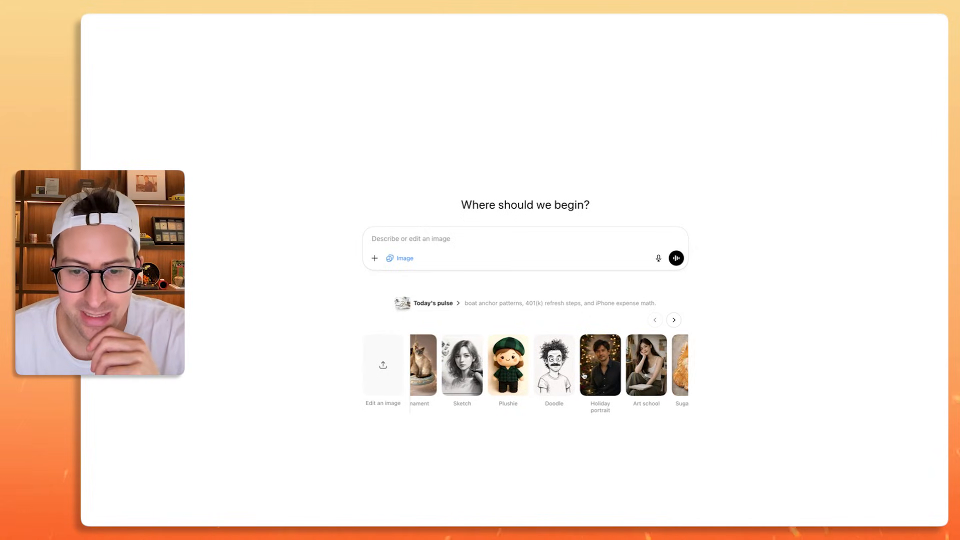
{"action": "left_click", "coordinate": [673, 318]}
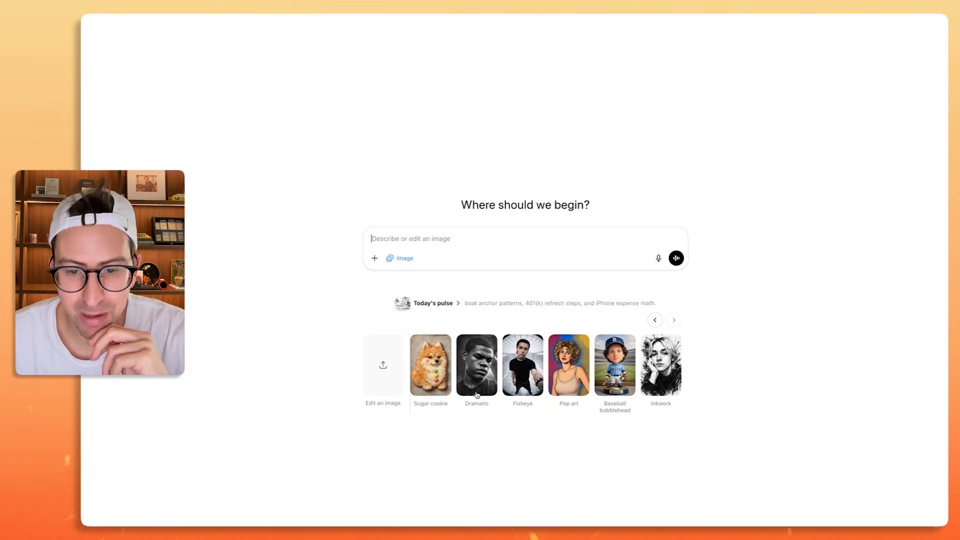
{"action": "left_click", "coordinate": [614, 365]}
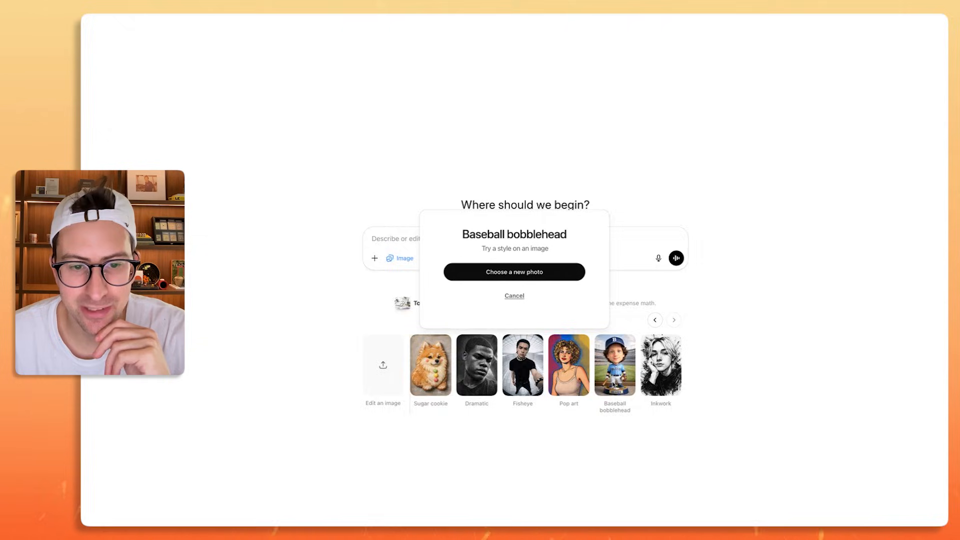
{"action": "left_click", "coordinate": [514, 272]}
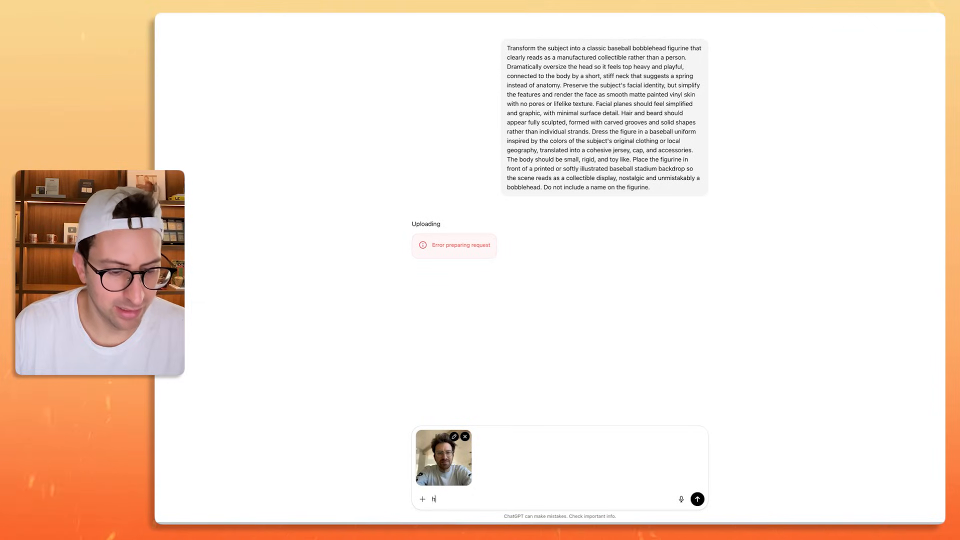
{"action": "type", "text": "ere is the updated photo for the bobblehead. also"}
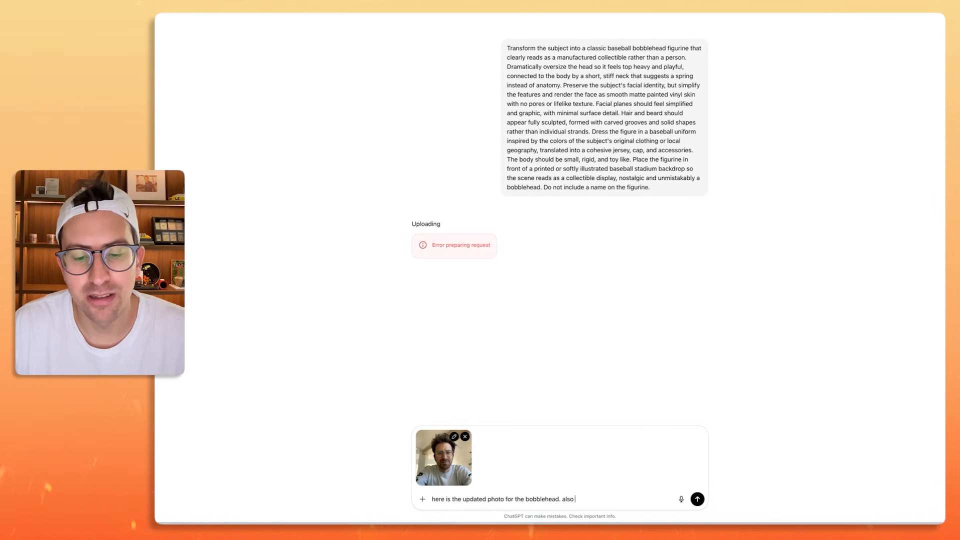
{"action": "type", "text": "i dont want it to be in a baseball uniform. make it"}
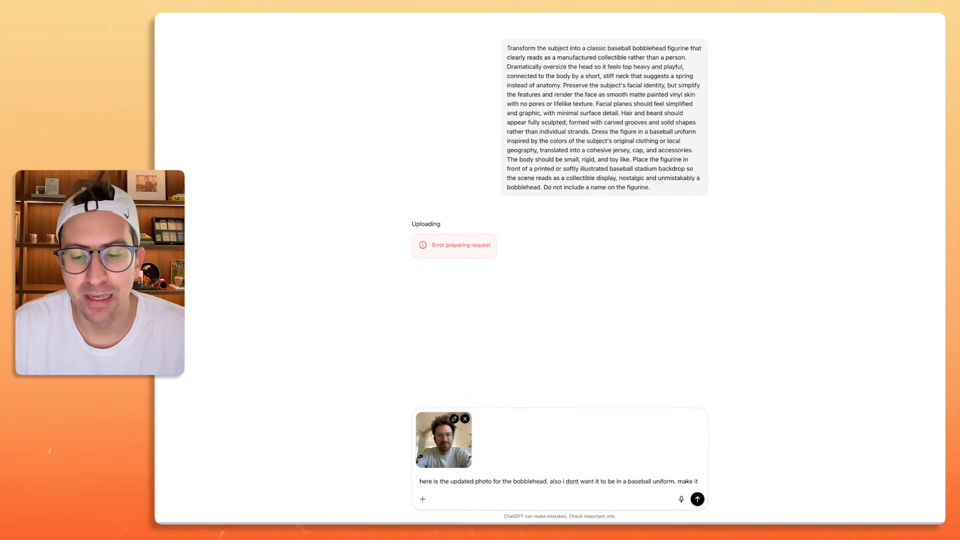
Finish asking for clothing a tech youtuber would wear and send the bobblehead request
{"action": "type", "text": "in the style of"}
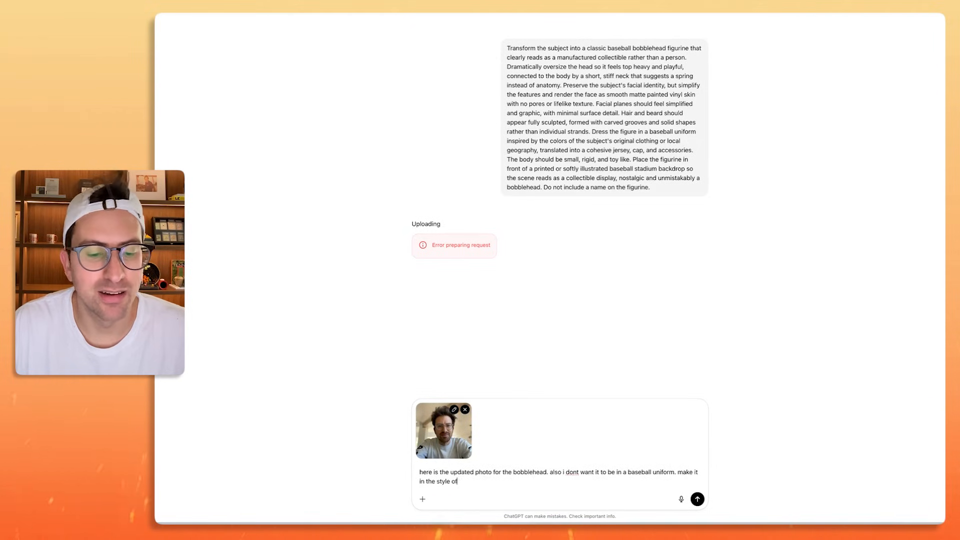
{"action": "type", "text": "what a"}
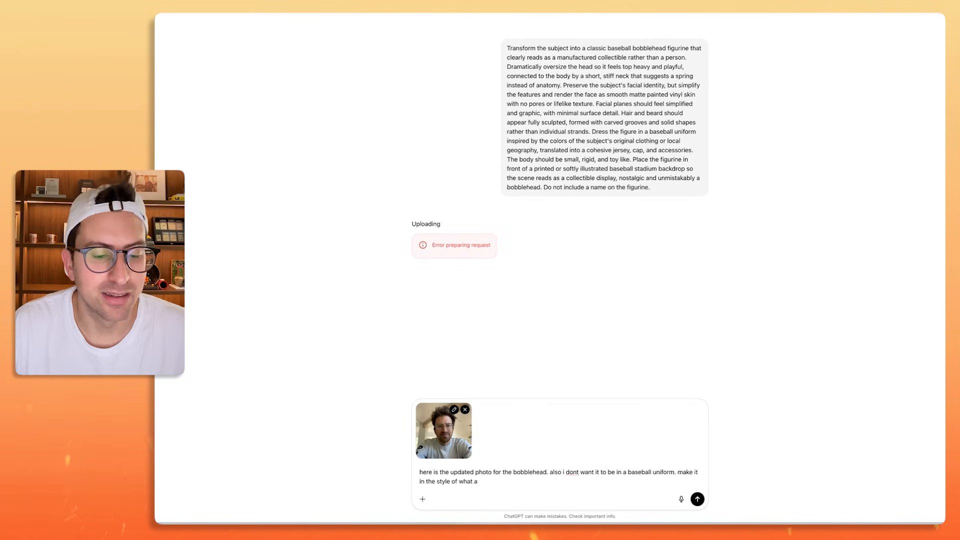
{"action": "type", "text": "youtuber"}
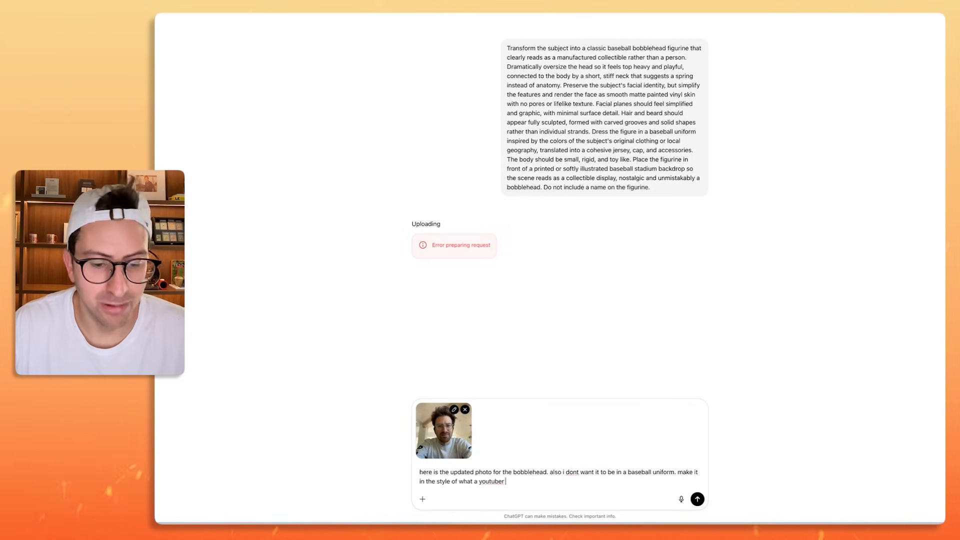
{"action": "type", "text": "tech"}
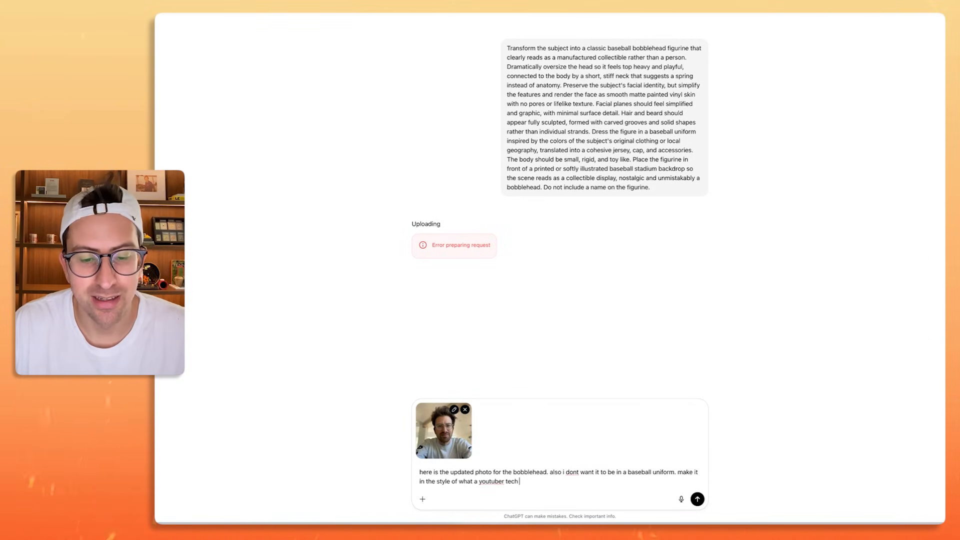
{"action": "type", "text": "would wear."}
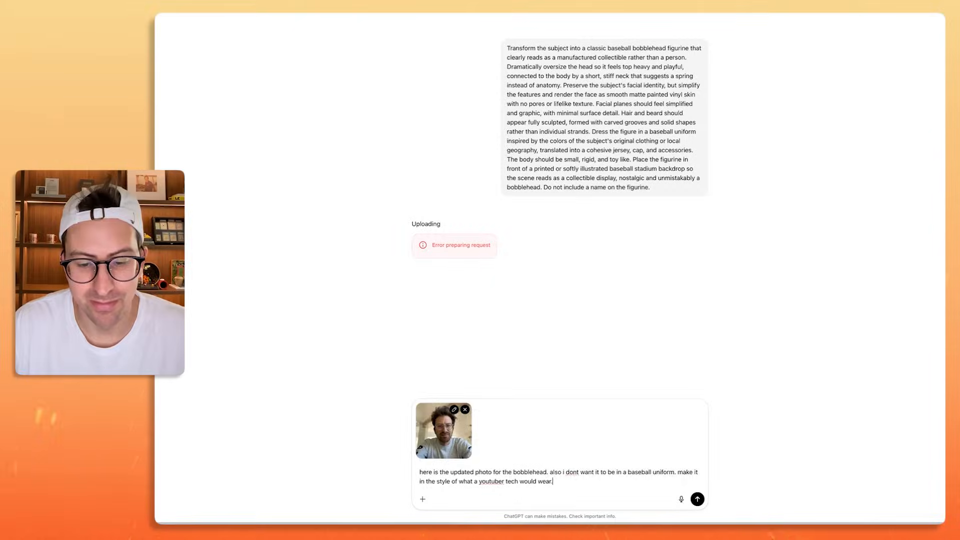
{"action": "left_click", "coordinate": [697, 499]}
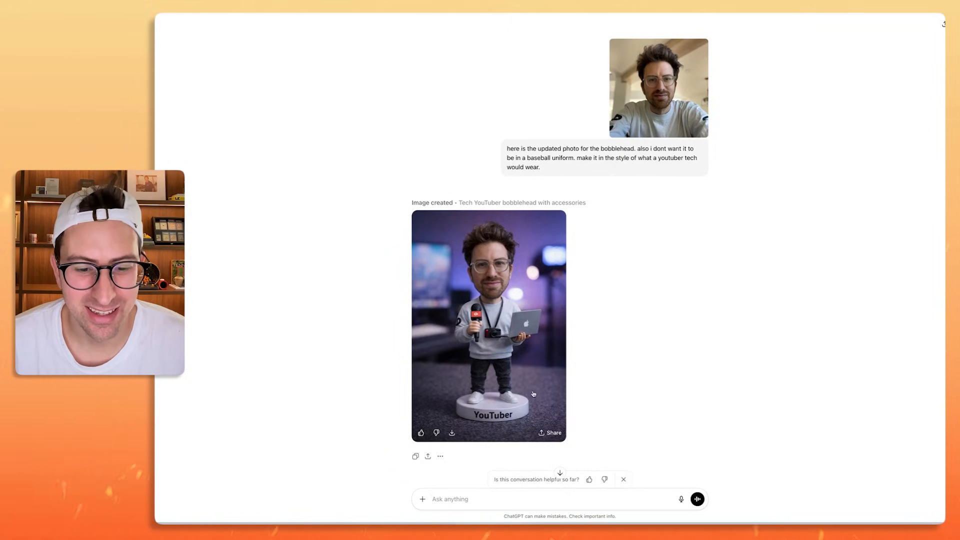
{"action": "mouse_move", "coordinate": [594, 366]}
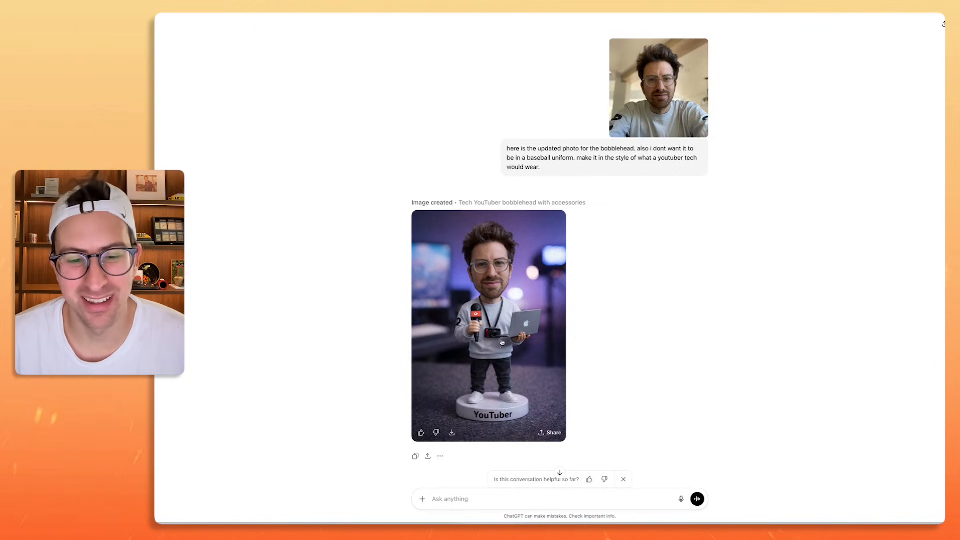
{"action": "mouse_move", "coordinate": [610, 328]}
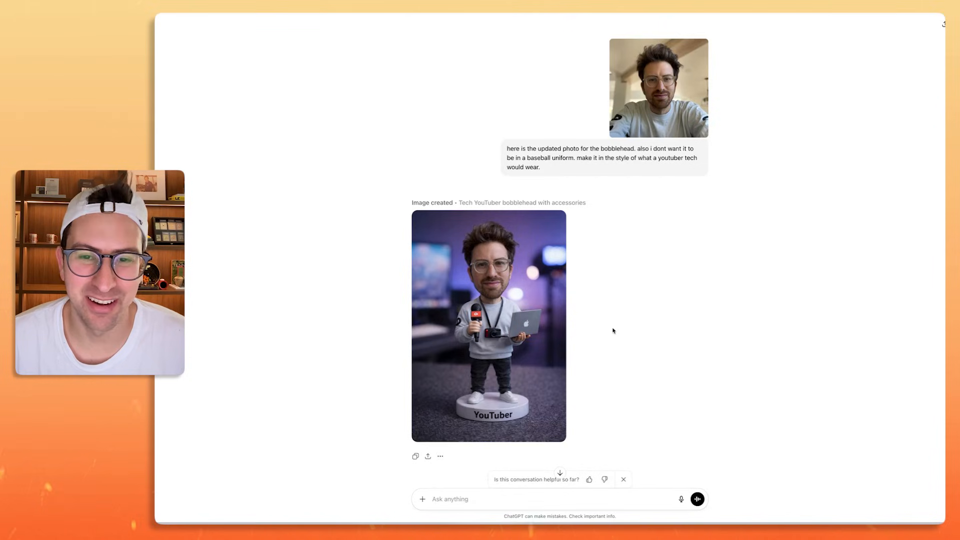
{"action": "mouse_move", "coordinate": [536, 348]}
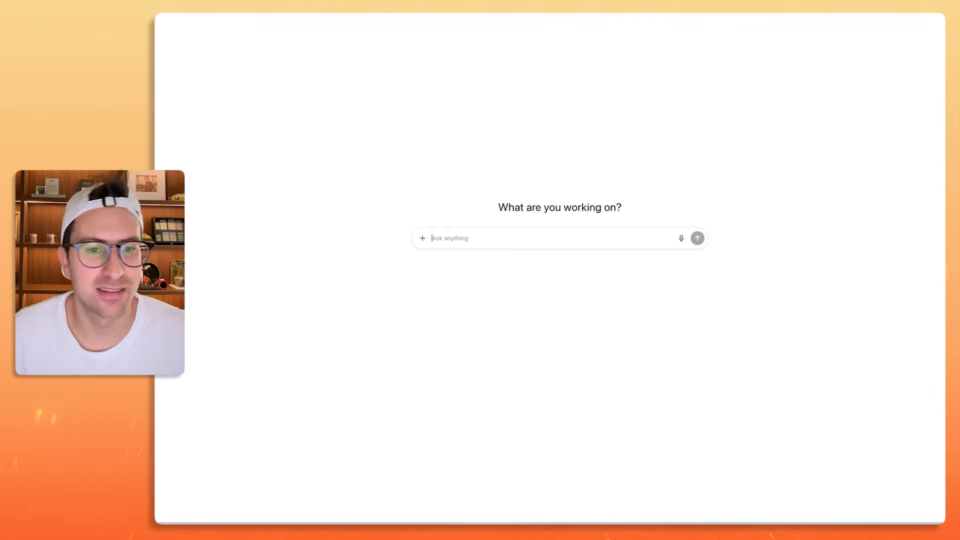
Bring up OpenAI's ChatGPT Images announcement post in the browser
{"action": "left_click", "coordinate": [422, 238]}
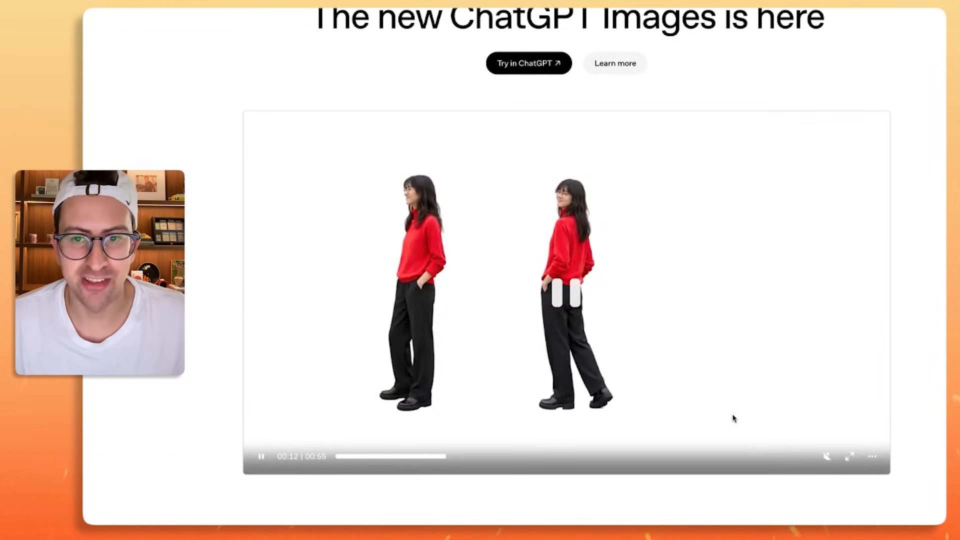
Scroll through Precise edits, Editing and the Hollywood poster transformation to the Instruction following heading
{"action": "scroll", "scroll_direction": "down", "scroll_amount": 3}
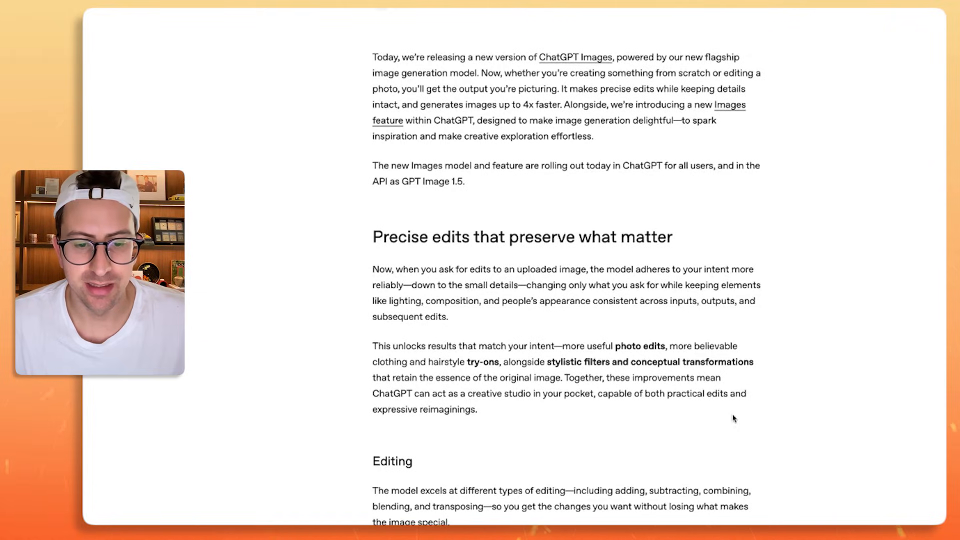
{"action": "scroll", "scroll_direction": "down", "scroll_amount": 3}
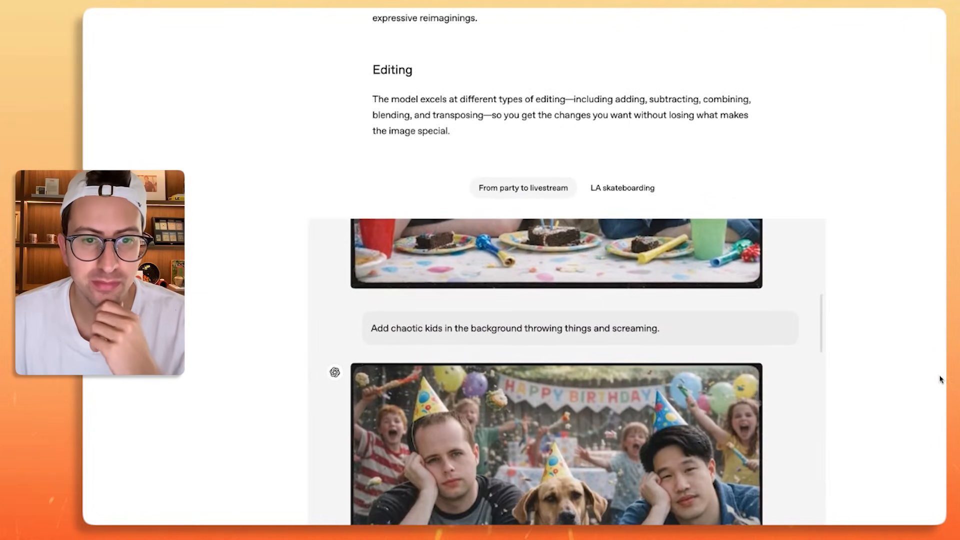
{"action": "mouse_move", "coordinate": [665, 373]}
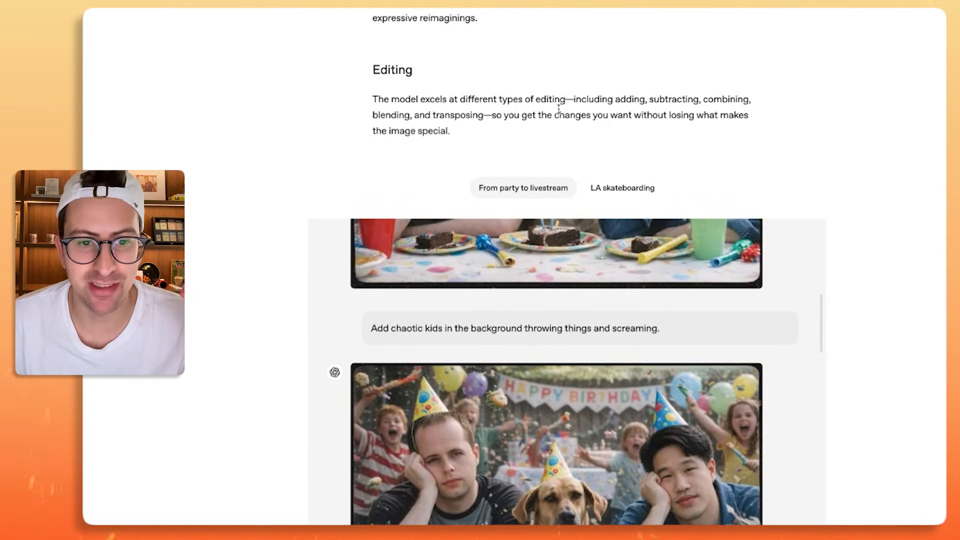
{"action": "mouse_move", "coordinate": [542, 137]}
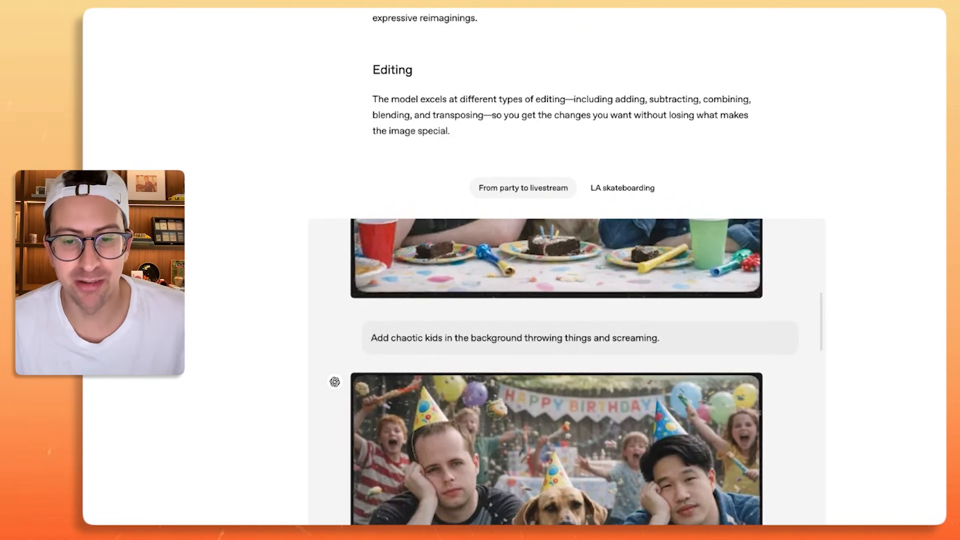
{"action": "scroll", "scroll_direction": "down", "scroll_amount": 3}
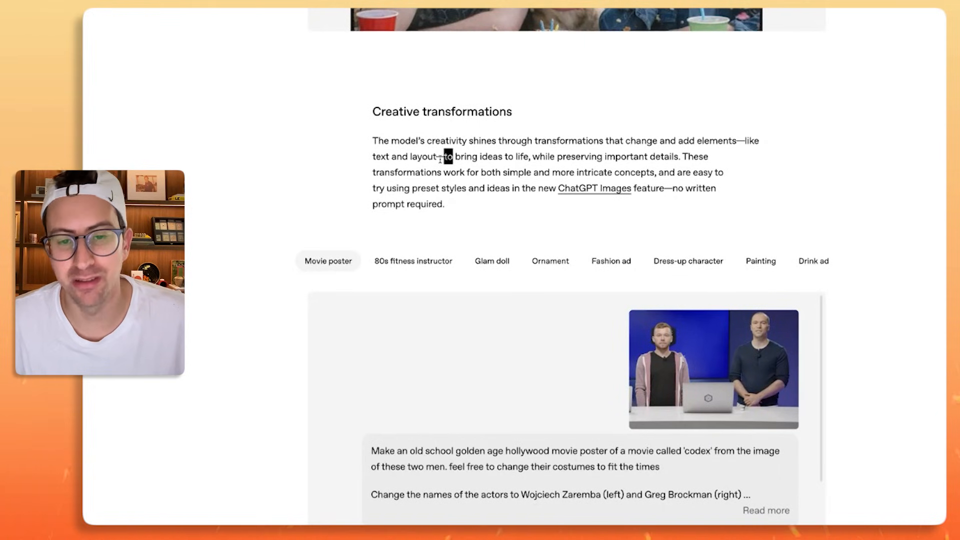
{"action": "scroll", "scroll_direction": "down", "scroll_amount": 3}
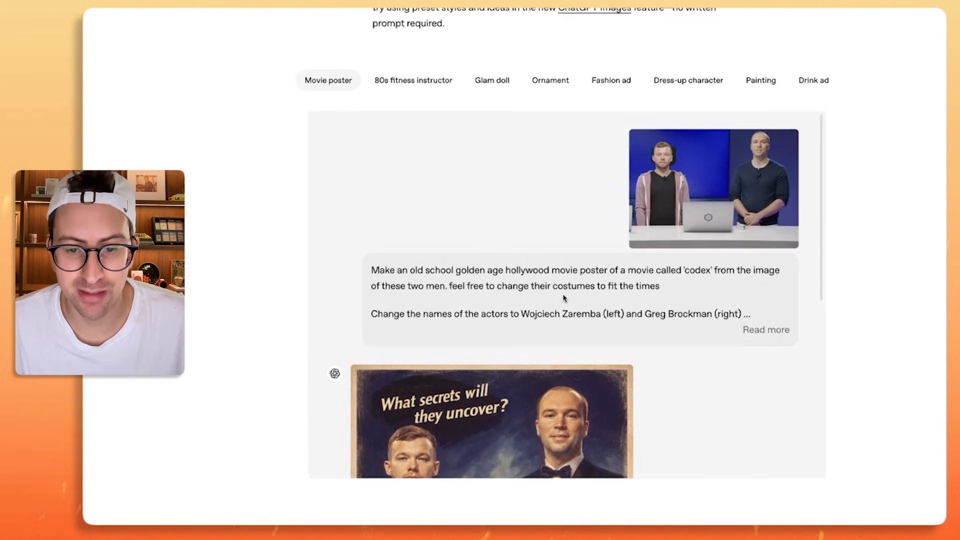
{"action": "scroll", "scroll_direction": "down", "scroll_amount": 3}
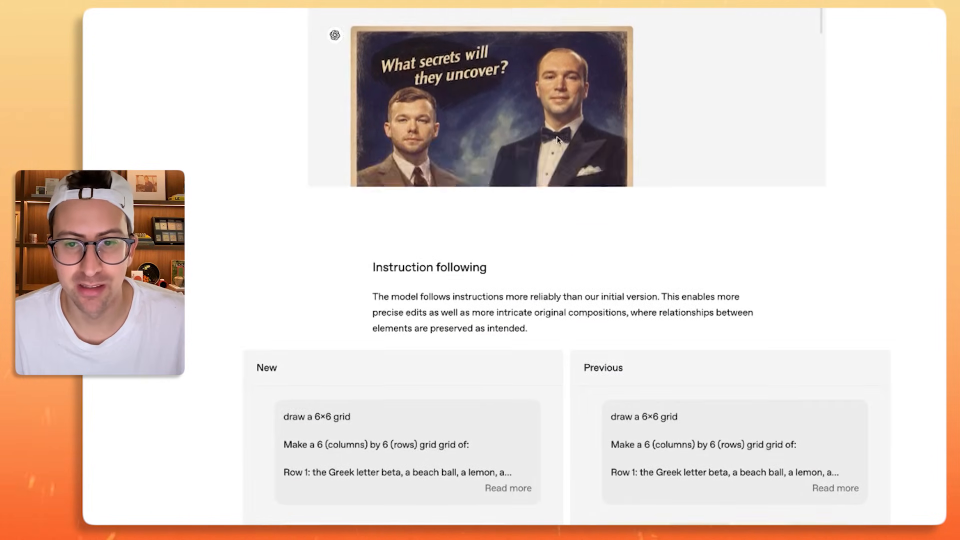
Scroll to the New/Previous grid comparison with its collapsed 6×6 grid prompt
{"action": "scroll", "scroll_direction": "down", "scroll_amount": 3}
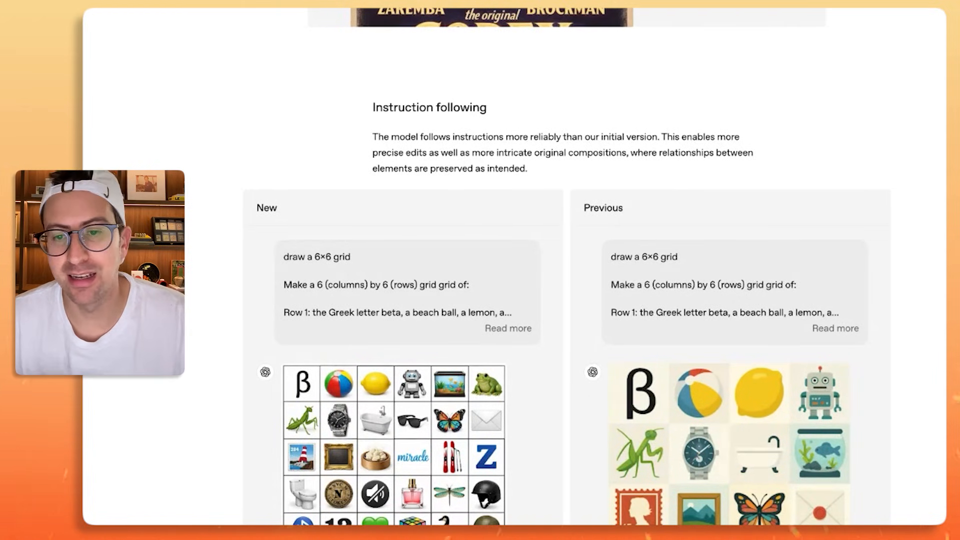
{"action": "mouse_move", "coordinate": [562, 84]}
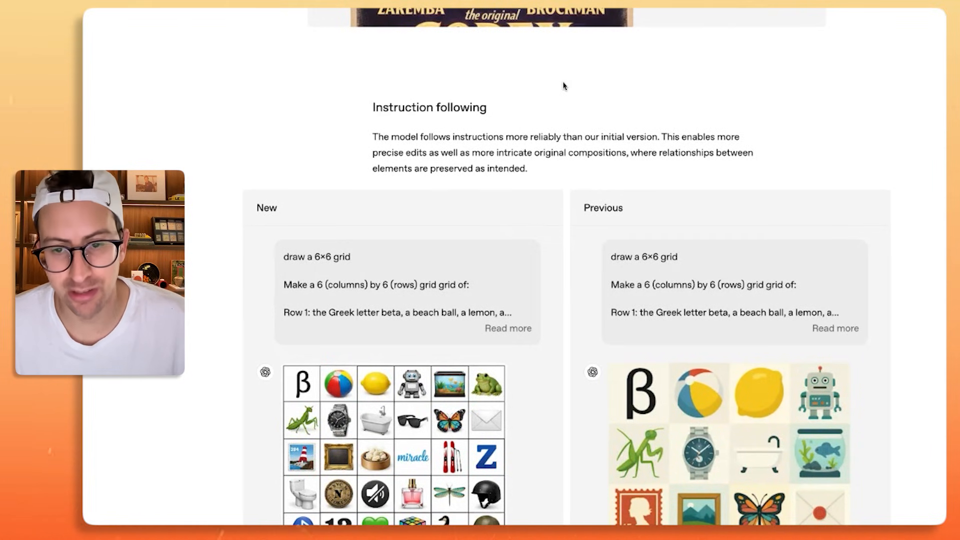
{"action": "mouse_move", "coordinate": [540, 147]}
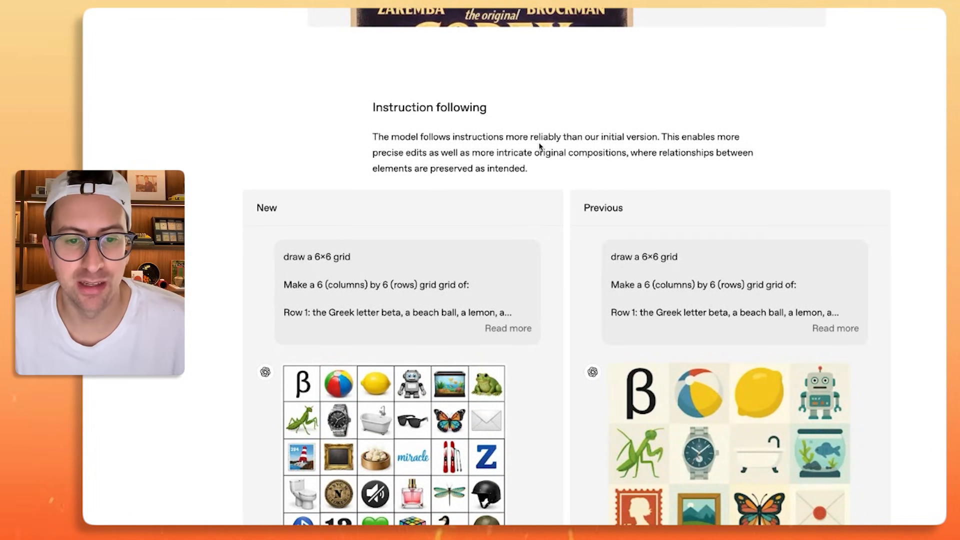
{"action": "scroll", "scroll_direction": "down", "scroll_amount": 3}
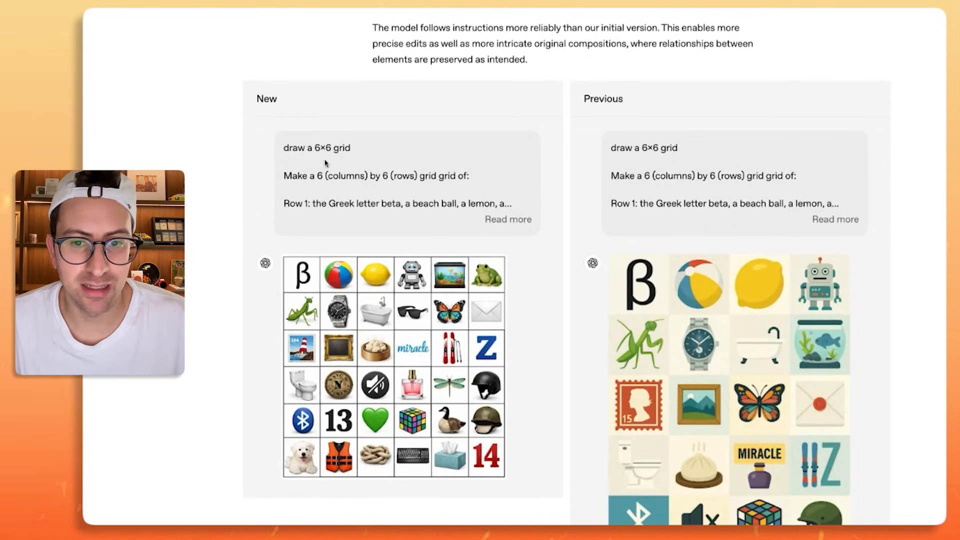
{"action": "scroll", "scroll_direction": "down", "scroll_amount": 3}
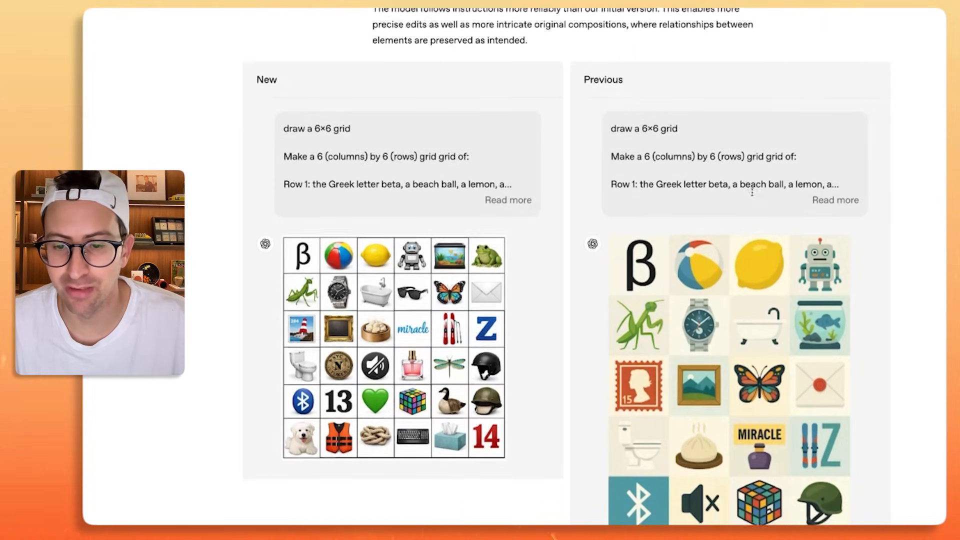
{"action": "scroll", "scroll_direction": "down", "scroll_amount": 3}
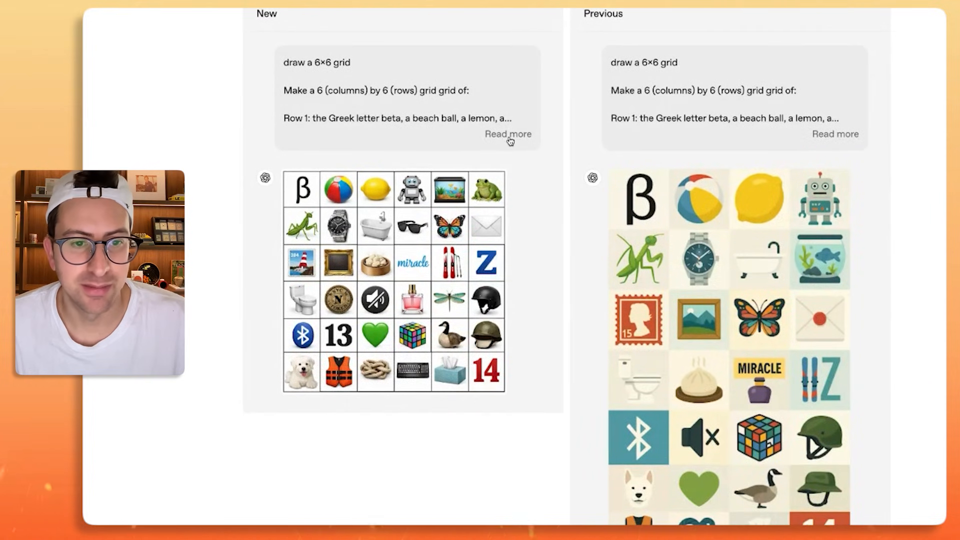
Expand the 6×6 grid prompt to its full six rows and bring both icon grids into view
{"action": "left_click", "coordinate": [508, 133]}
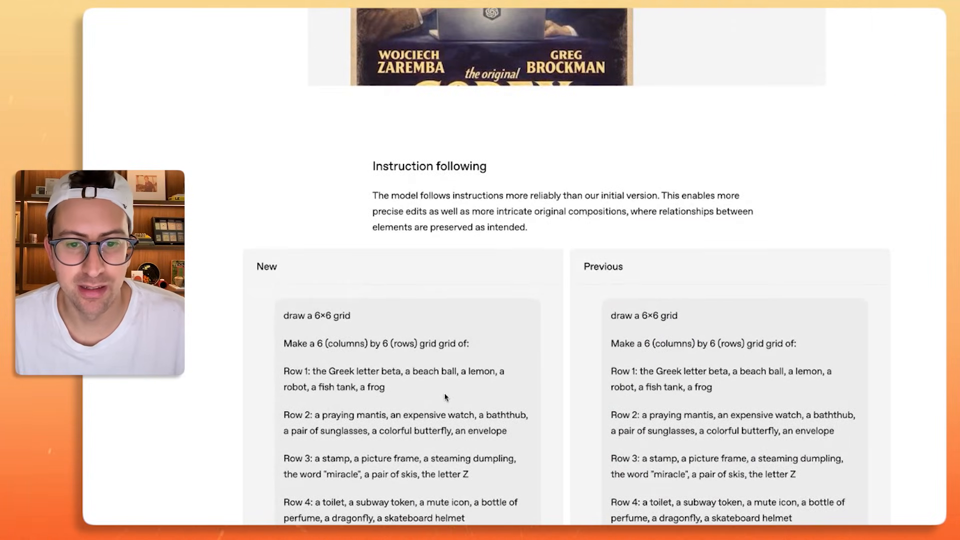
{"action": "scroll", "scroll_direction": "down", "scroll_amount": 3}
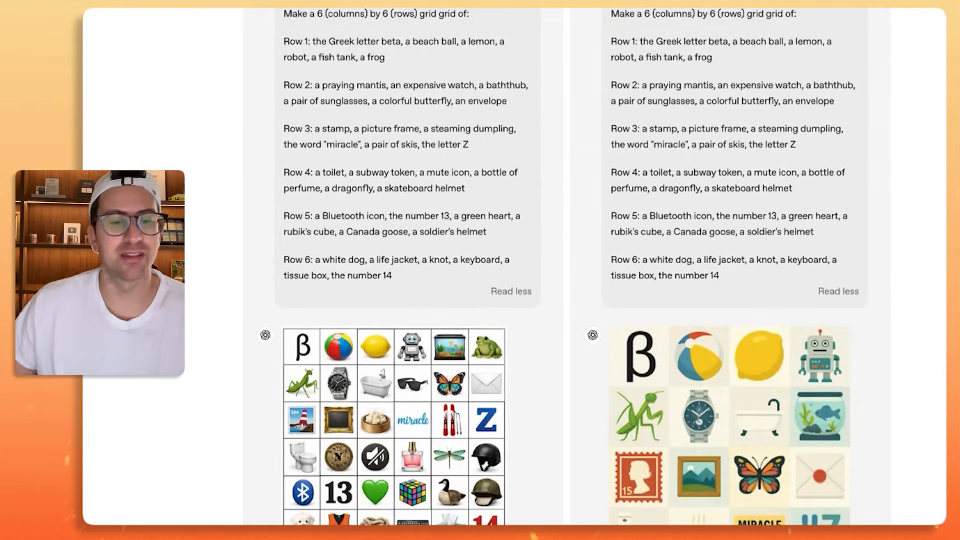
{"action": "scroll", "scroll_direction": "down", "scroll_amount": 3}
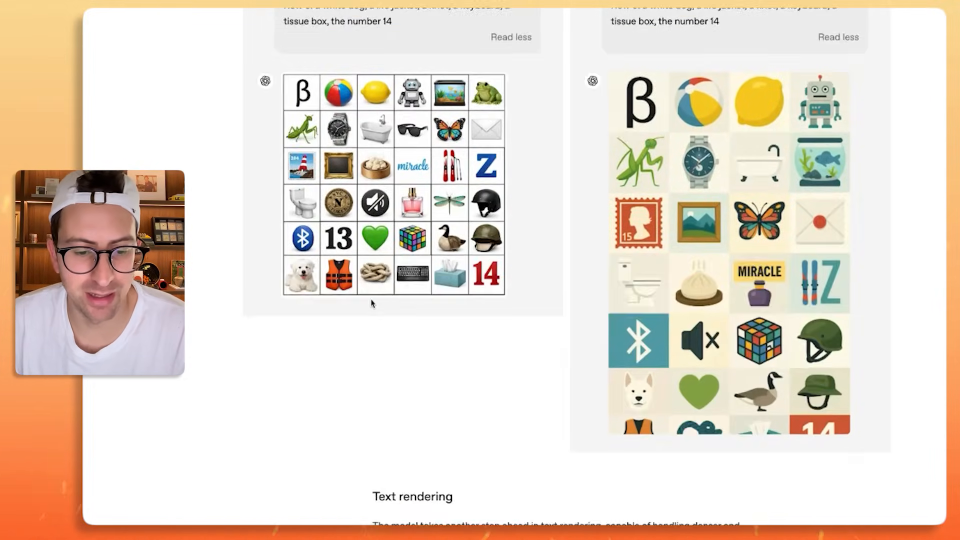
Skim Text rendering, quality improvements and limitations, then return to the headline with the birthday photo
{"action": "scroll", "scroll_direction": "down", "scroll_amount": 3}
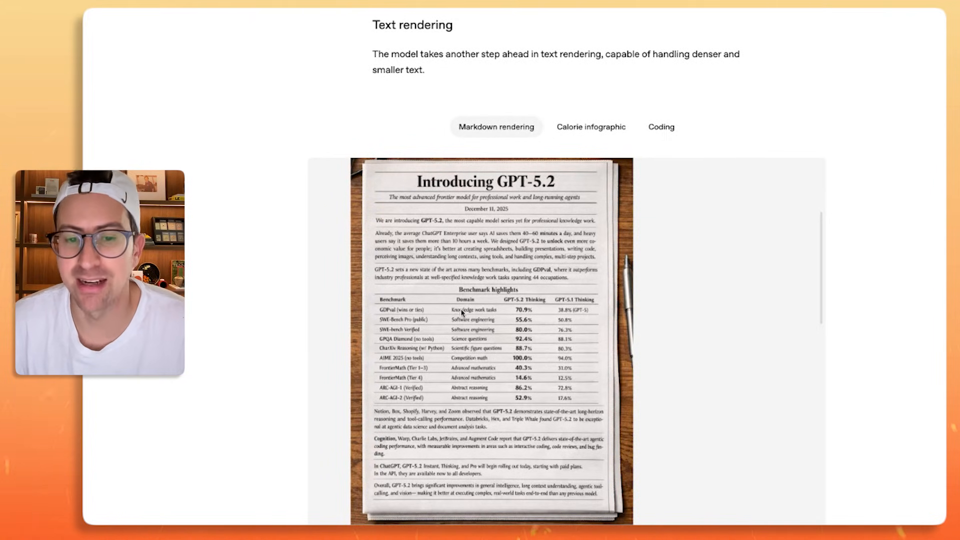
{"action": "scroll", "scroll_direction": "down", "scroll_amount": 3}
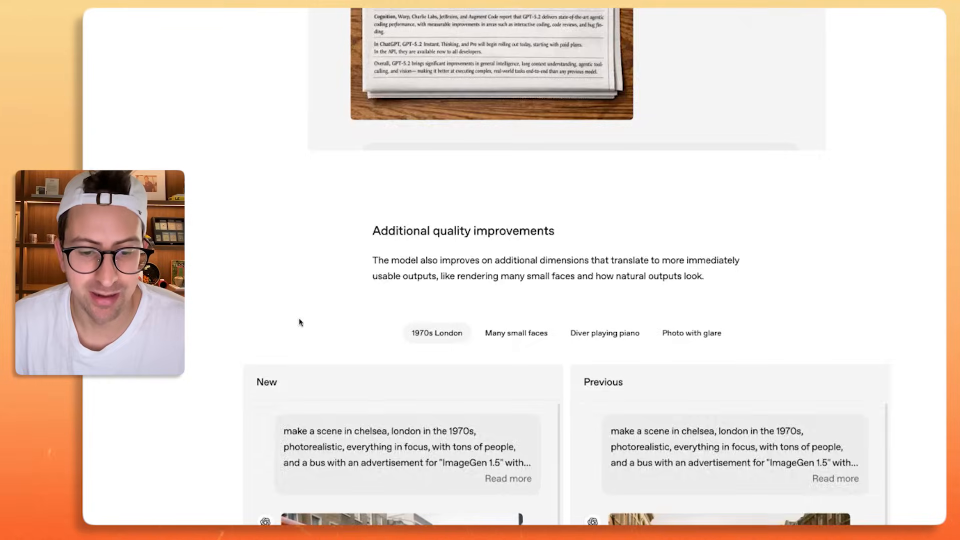
{"action": "scroll", "scroll_direction": "down", "scroll_amount": 3}
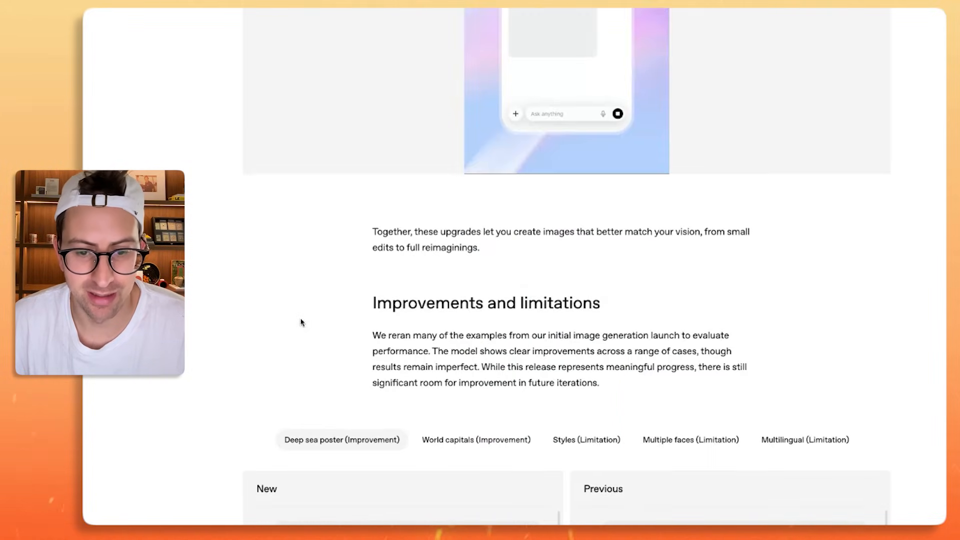
{"action": "scroll", "scroll_direction": "down", "scroll_amount": 3}
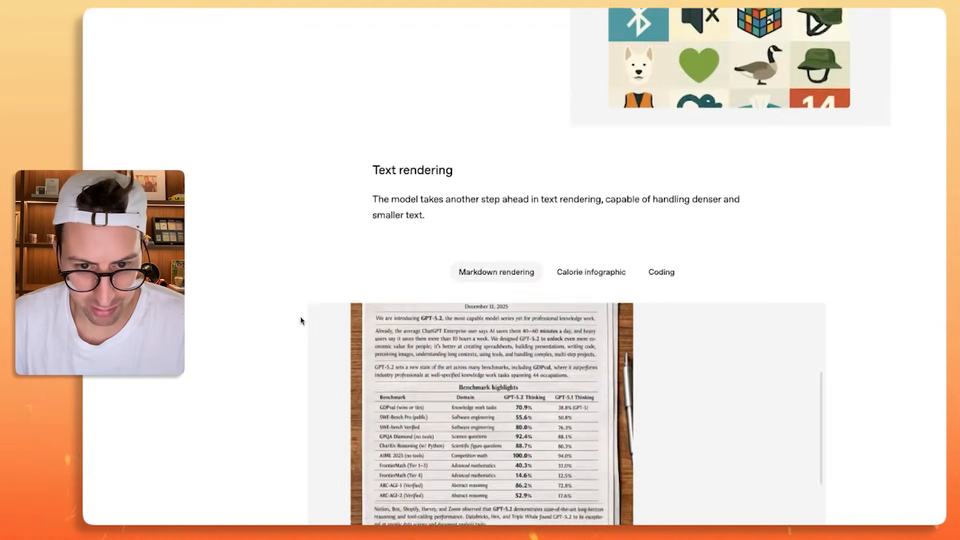
{"action": "scroll", "scroll_direction": "down", "scroll_amount": 3}
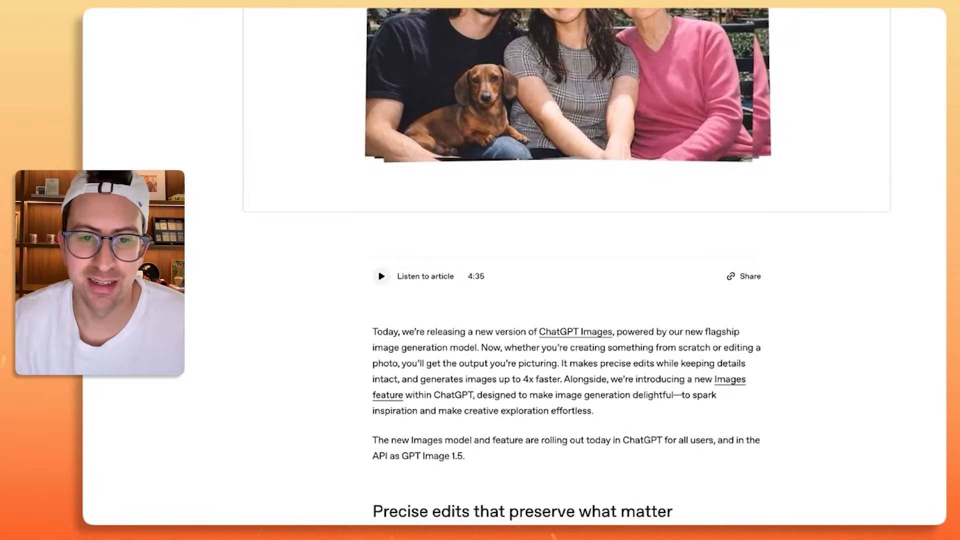
{"action": "scroll", "scroll_direction": "up", "scroll_amount": 3}
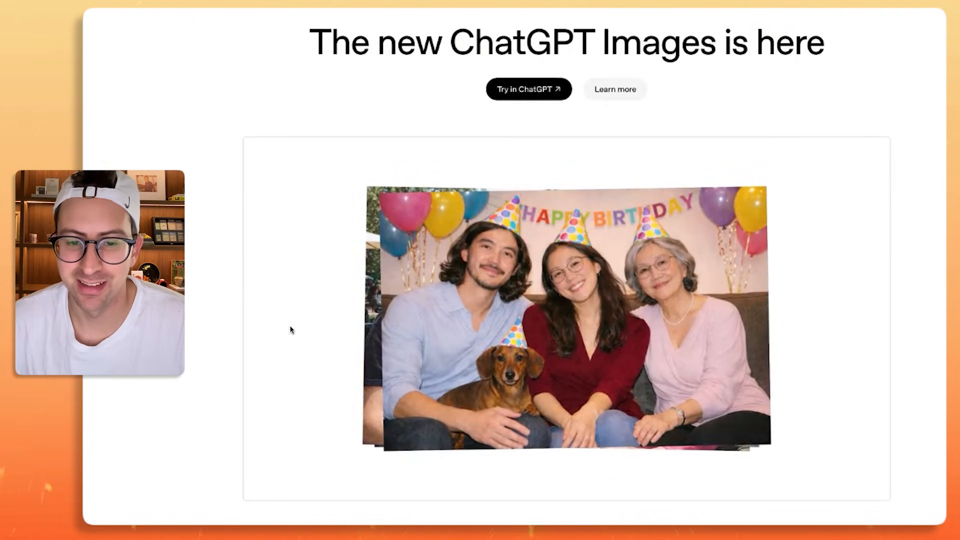